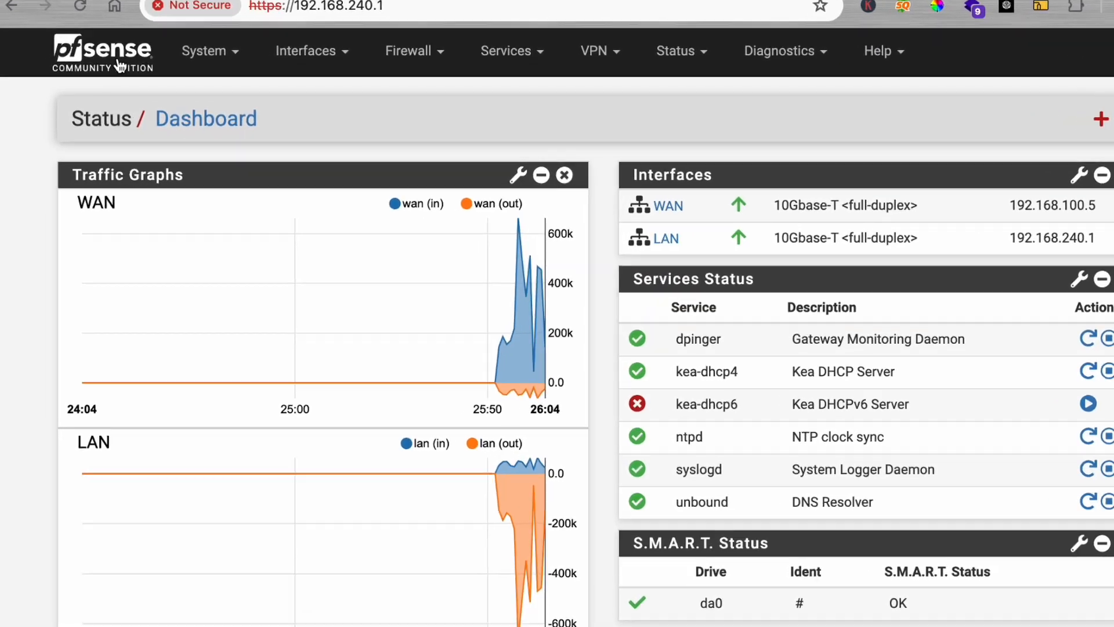
# Go to Firewall > Aliases and review the kids_devices host alias with its four LAN addresses
pyautogui.click(408, 51)
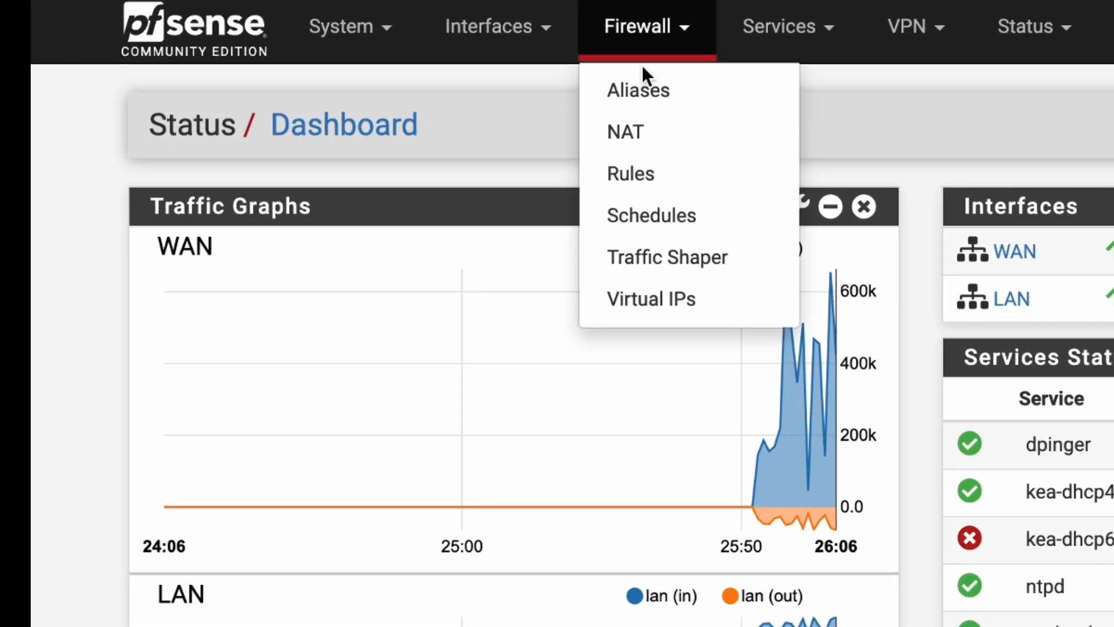
pyautogui.click(638, 91)
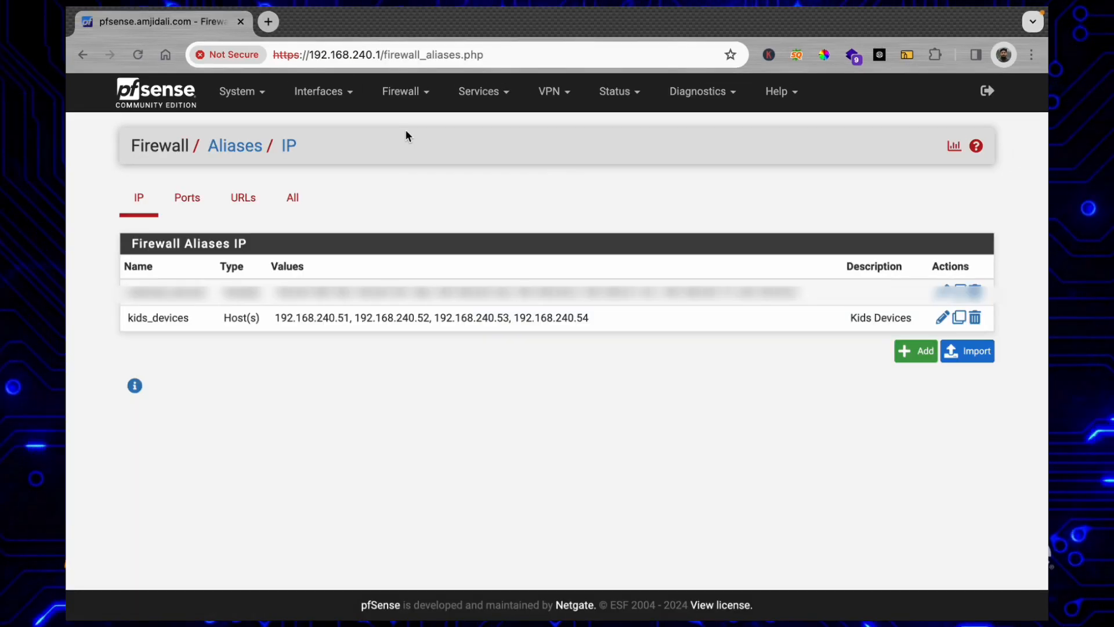
pyautogui.moveTo(313, 253)
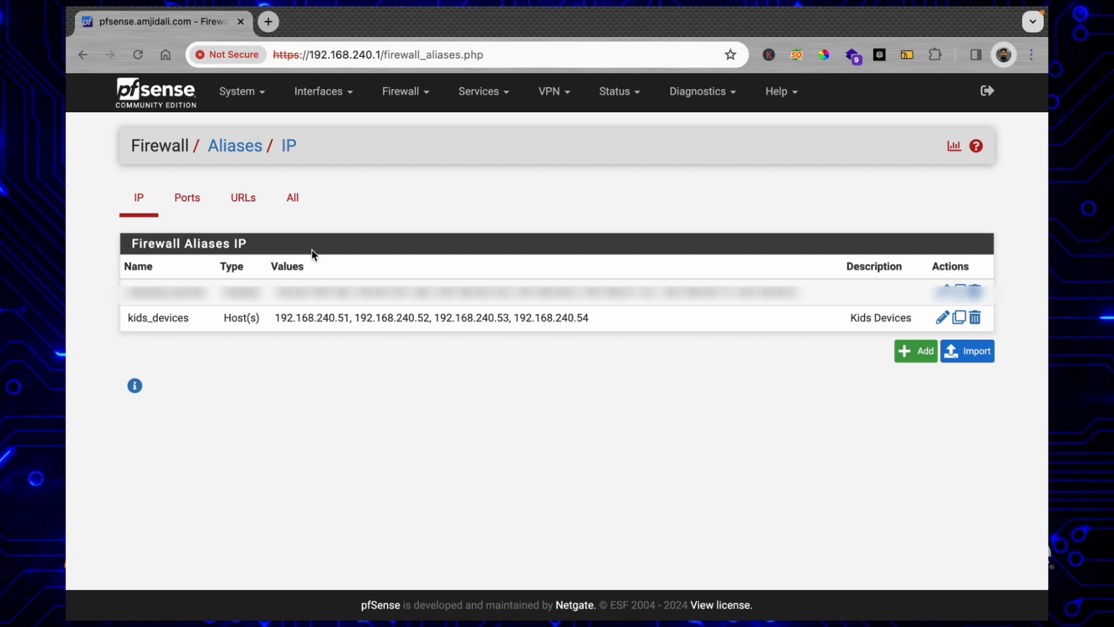
pyautogui.moveTo(426, 112)
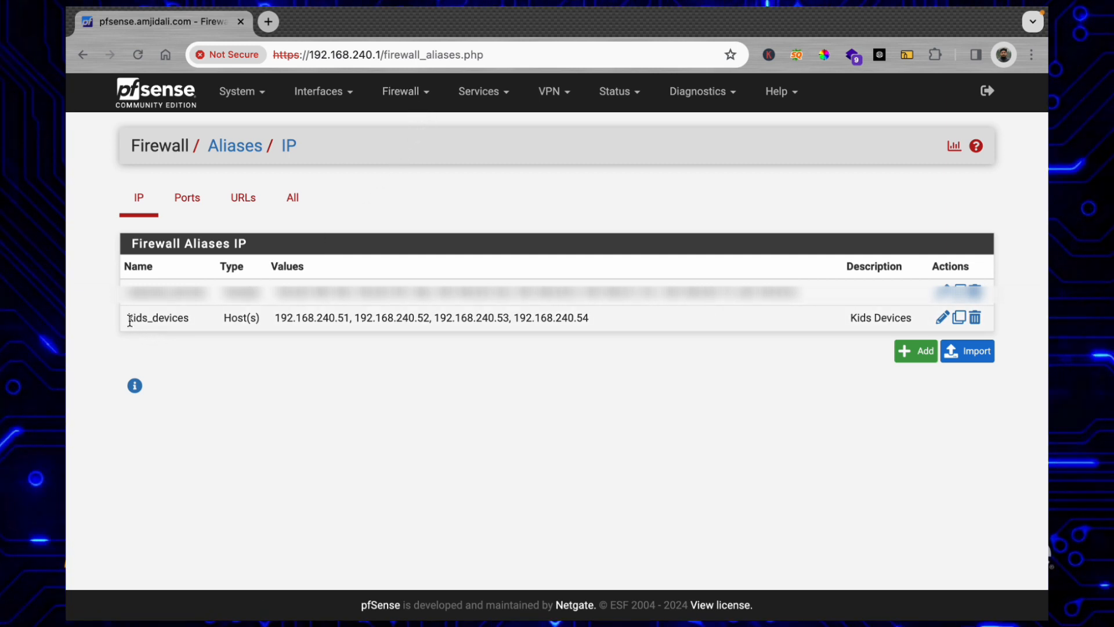
pyautogui.click(401, 90)
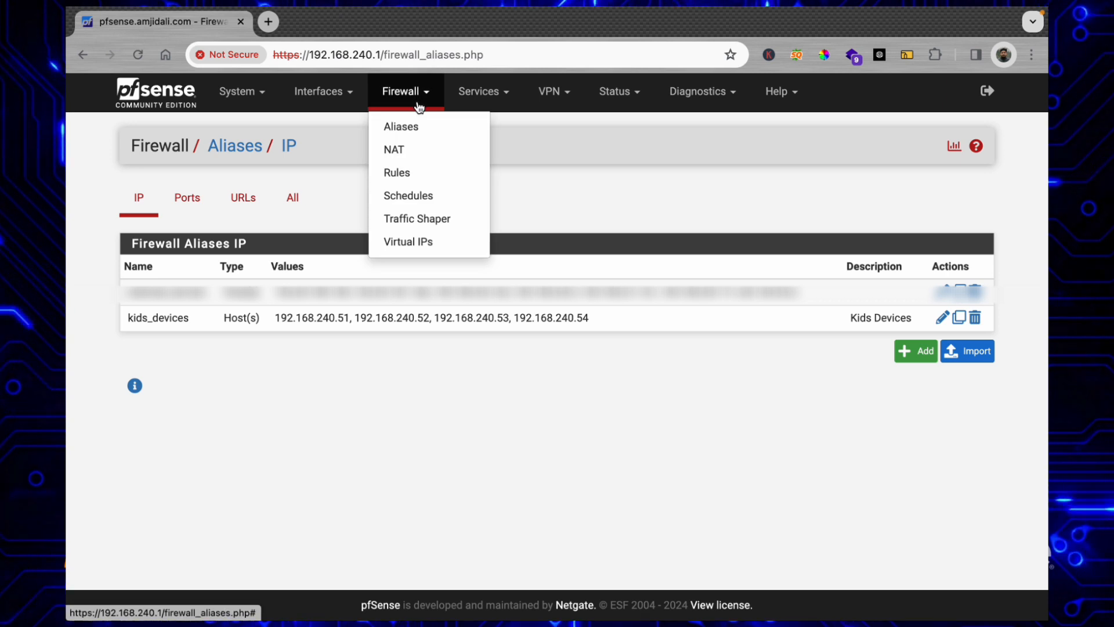
pyautogui.moveTo(414, 194)
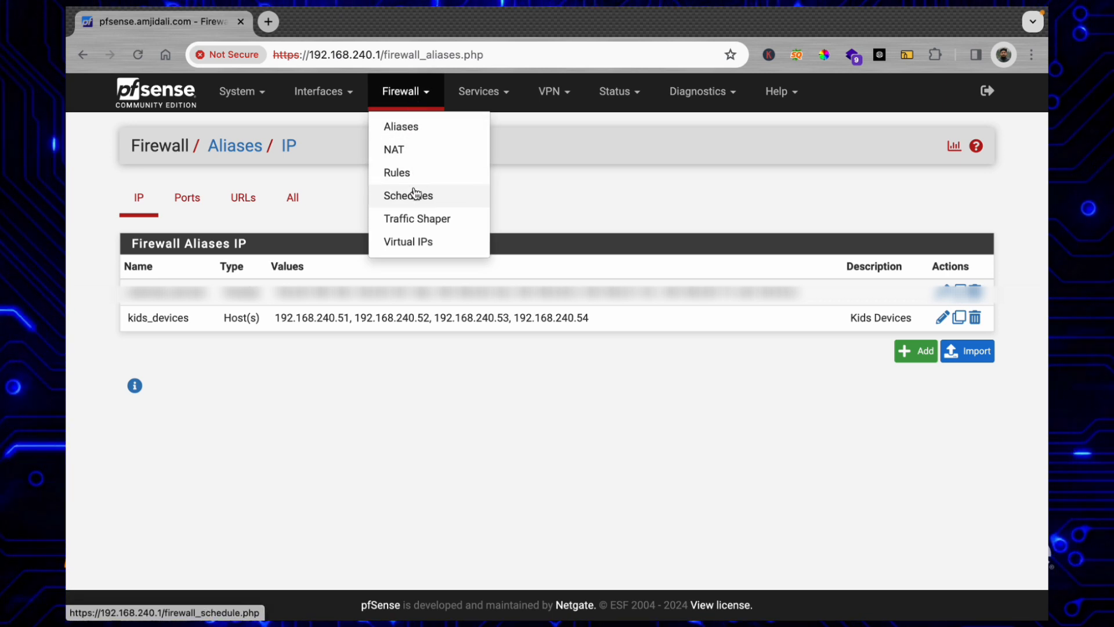
# Check the sleeptime schedule under Firewall > Schedules, then go to the WAN firewall rules
pyautogui.click(409, 195)
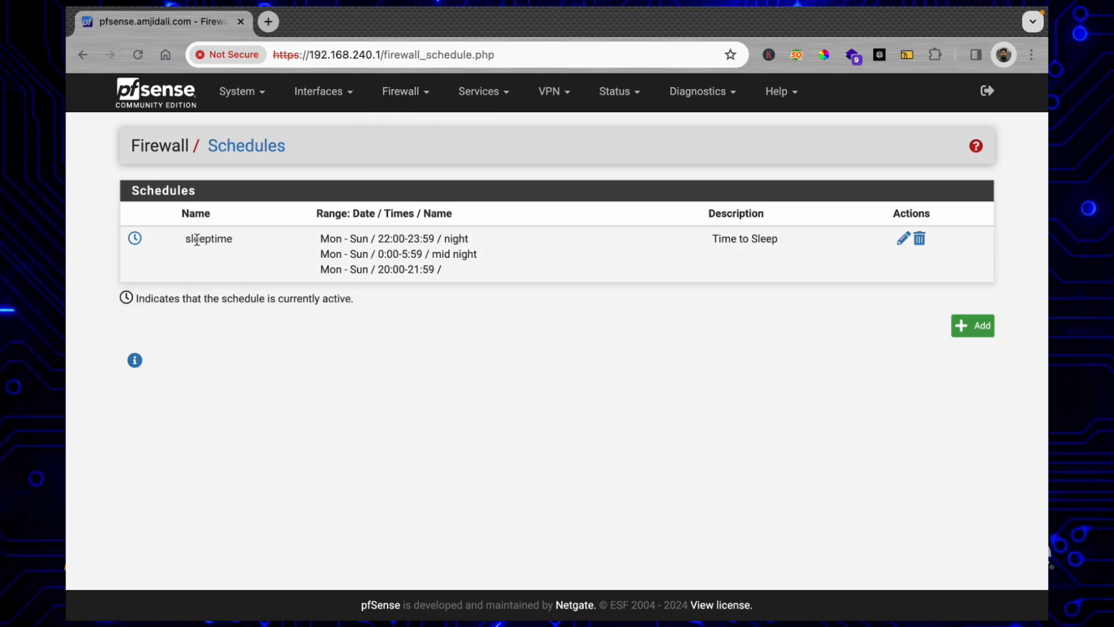
pyautogui.moveTo(134, 244)
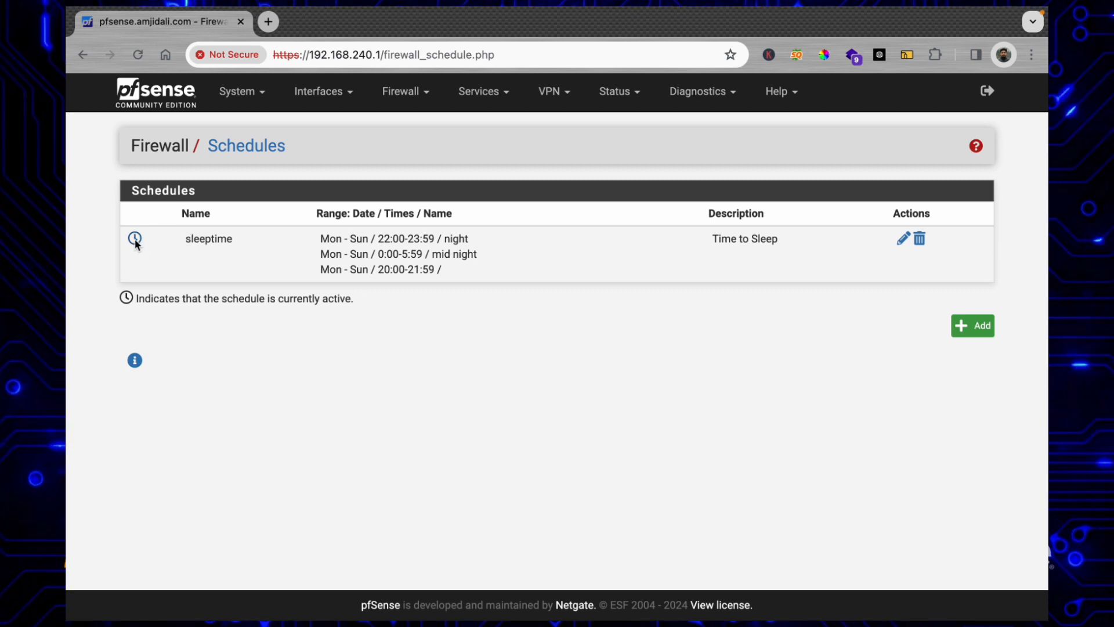
pyautogui.moveTo(134, 239)
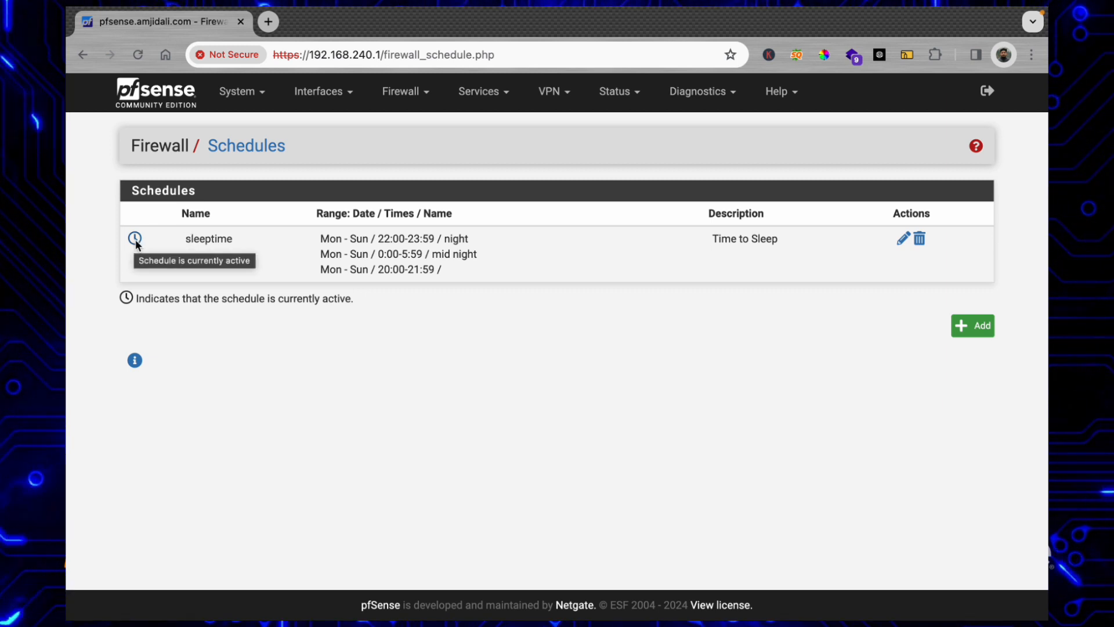
pyautogui.moveTo(401, 98)
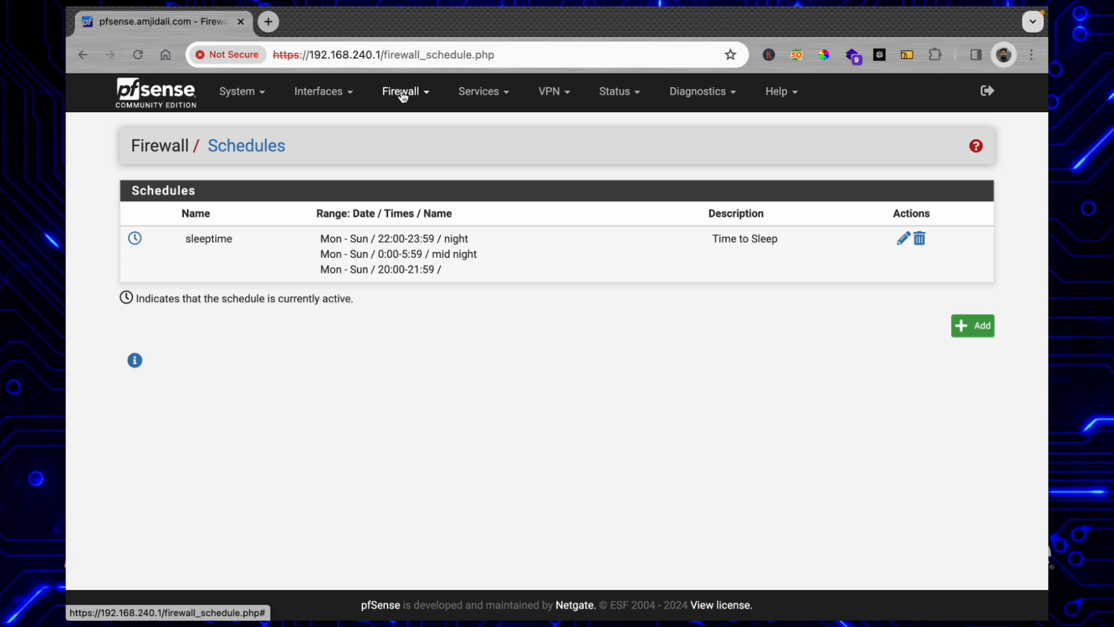
pyautogui.click(400, 92)
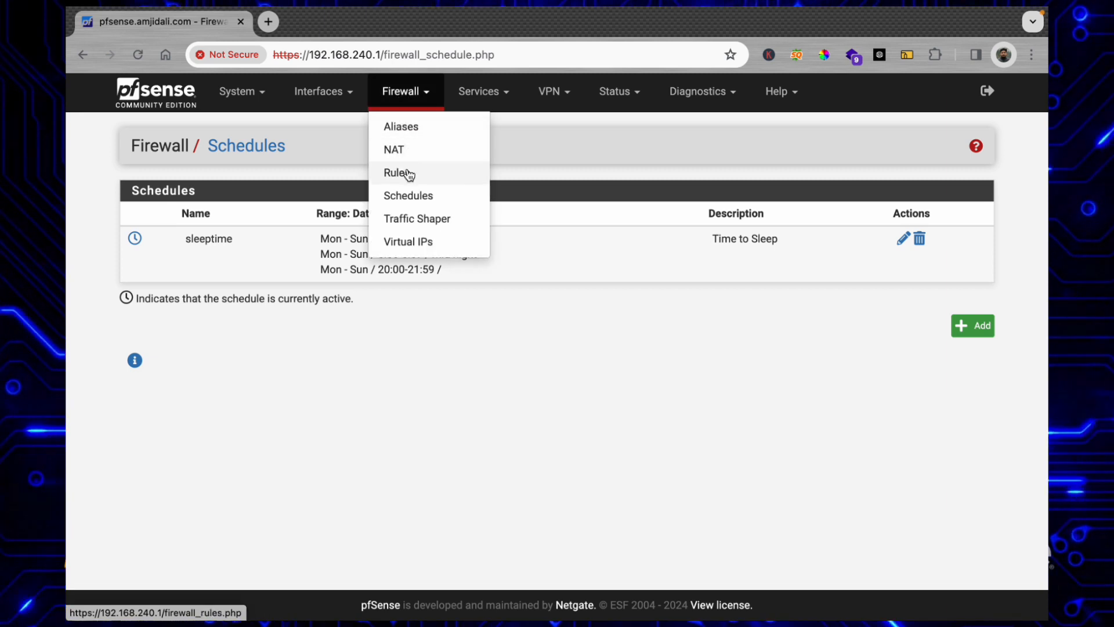
pyautogui.click(396, 172)
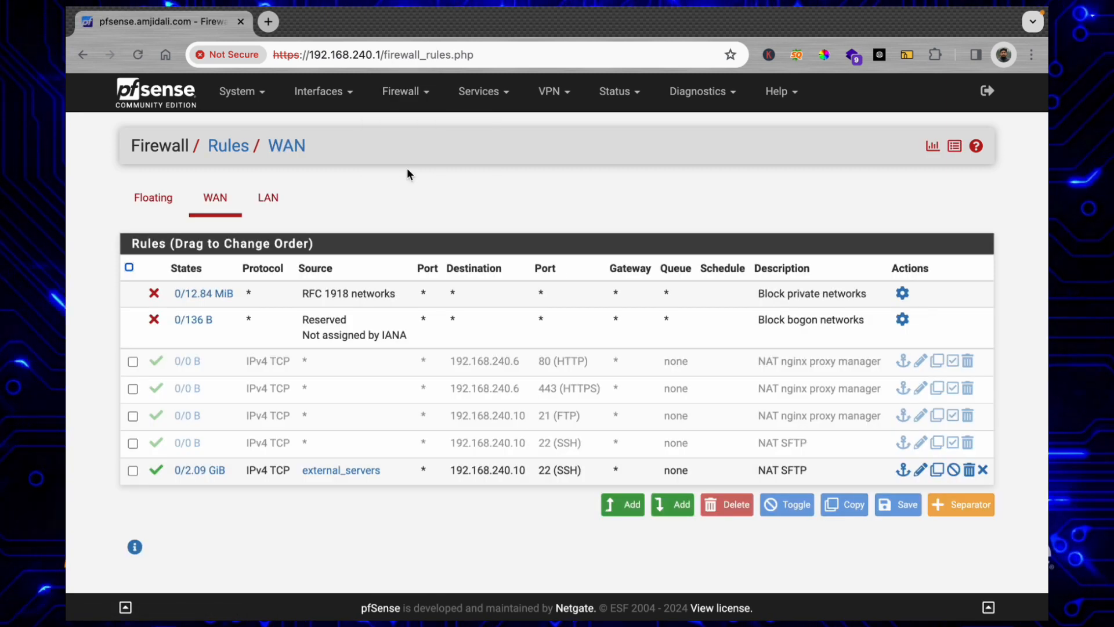
pyautogui.moveTo(298, 259)
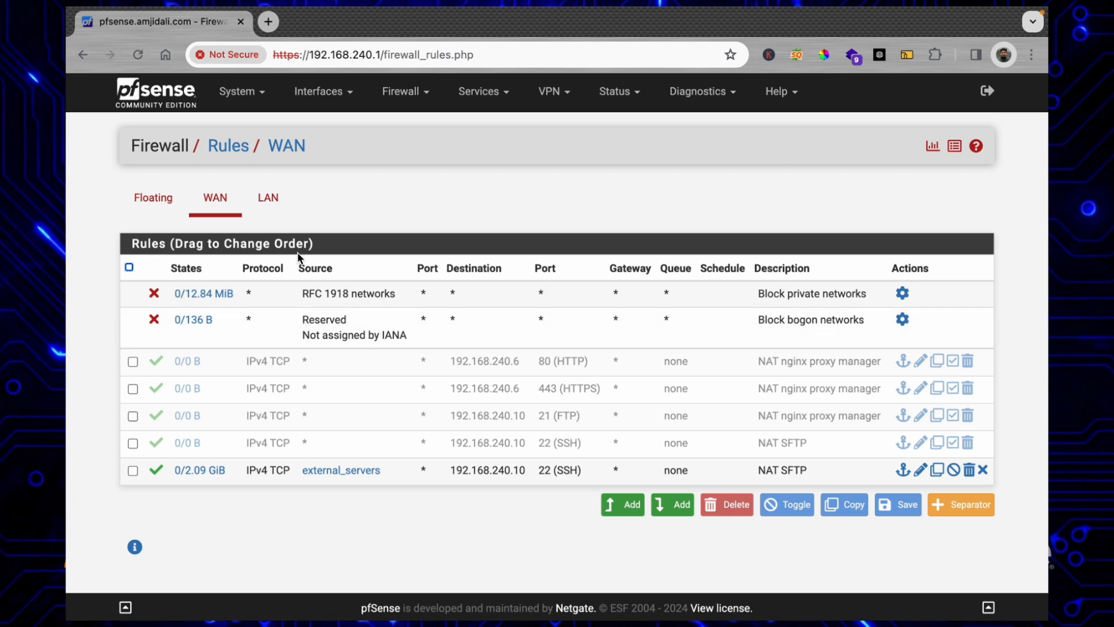
pyautogui.moveTo(252, 225)
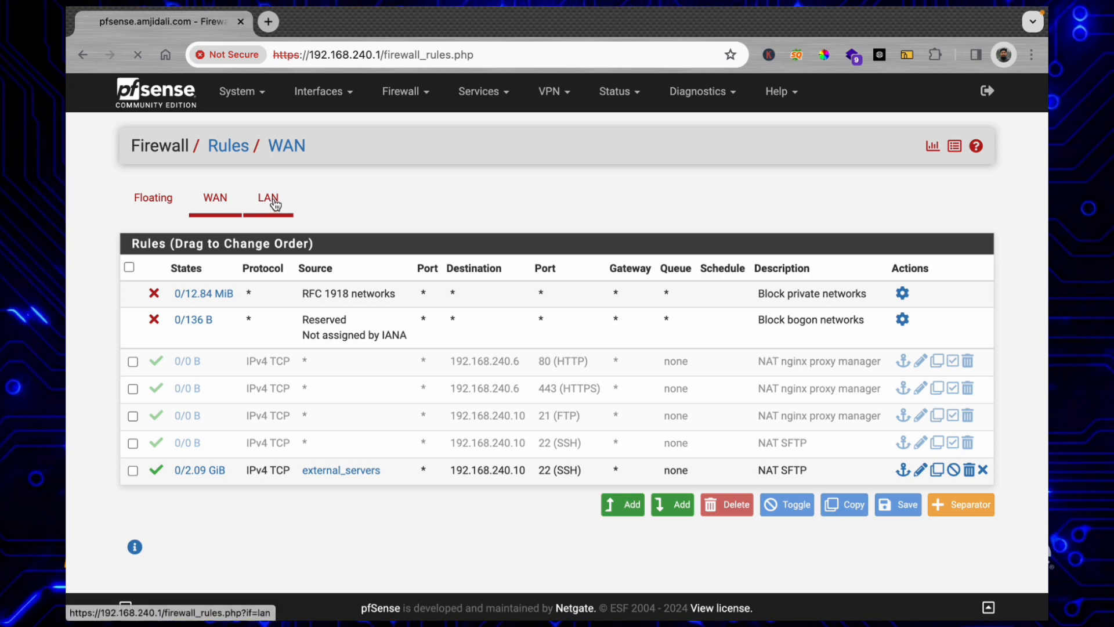
# Add a new rule at the top of the LAN list with Action Block and Protocol Any
pyautogui.click(267, 197)
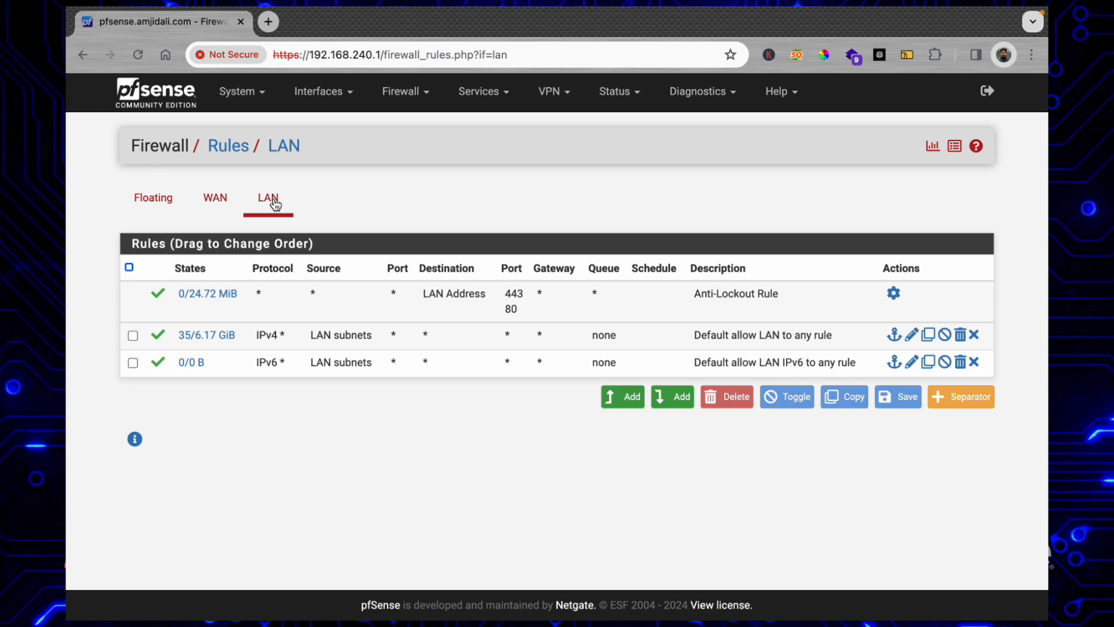
pyautogui.moveTo(604, 403)
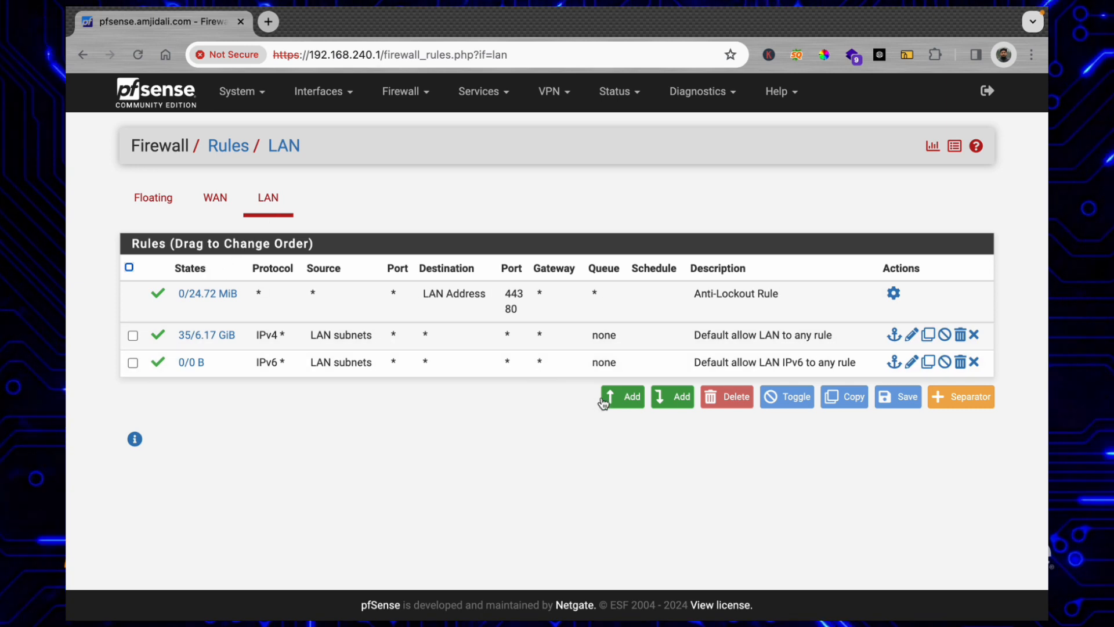
pyautogui.moveTo(620, 400)
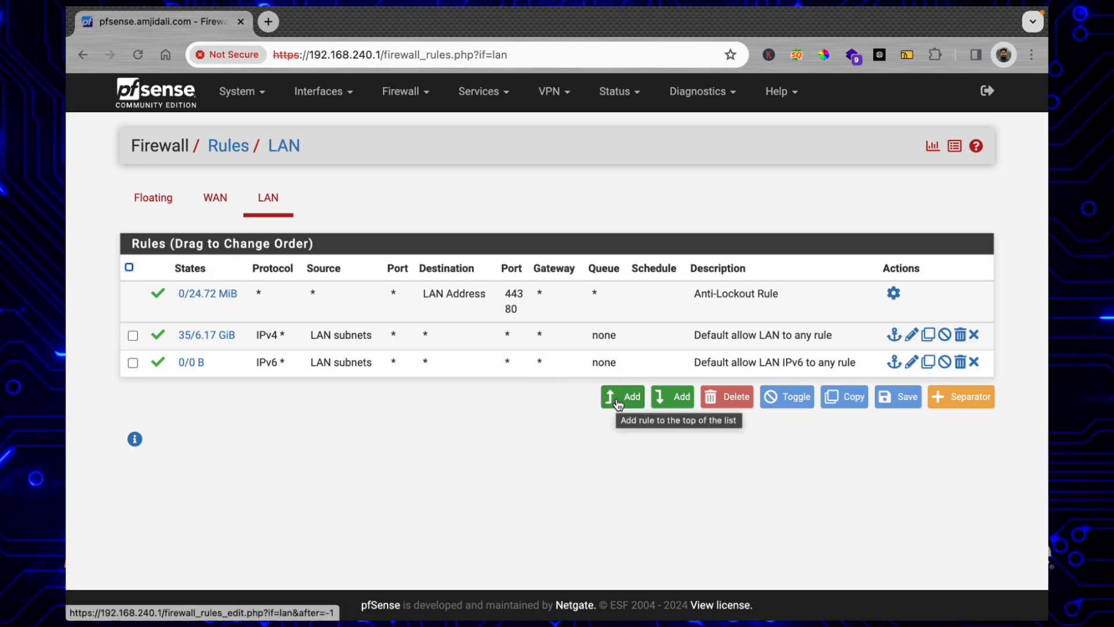
pyautogui.click(622, 397)
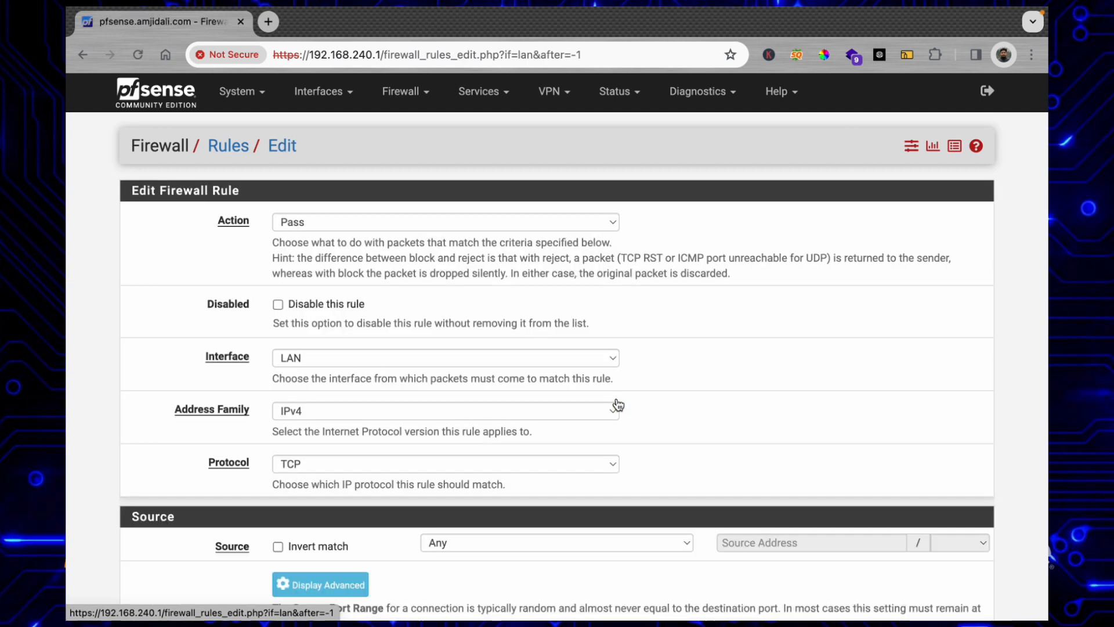
pyautogui.moveTo(339, 230)
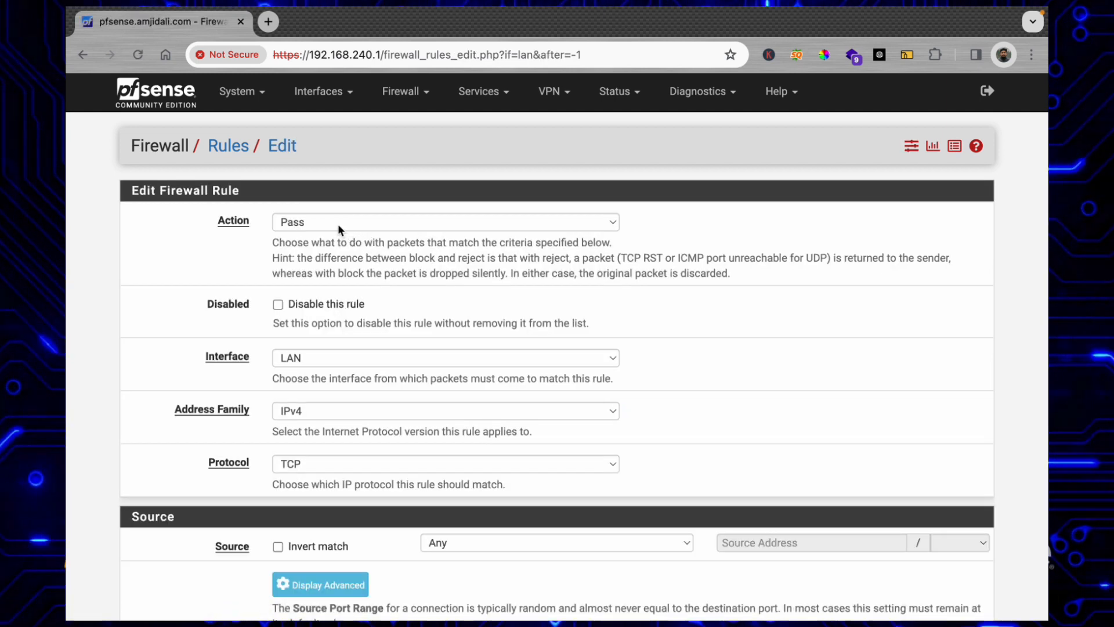
pyautogui.click(445, 222)
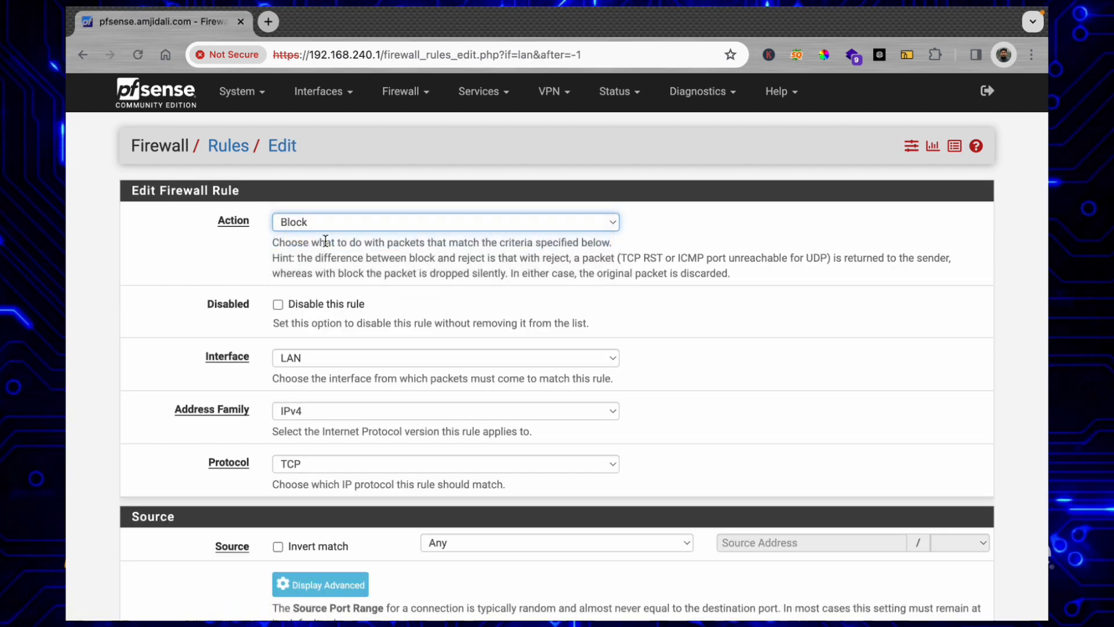
pyautogui.scroll(-3)
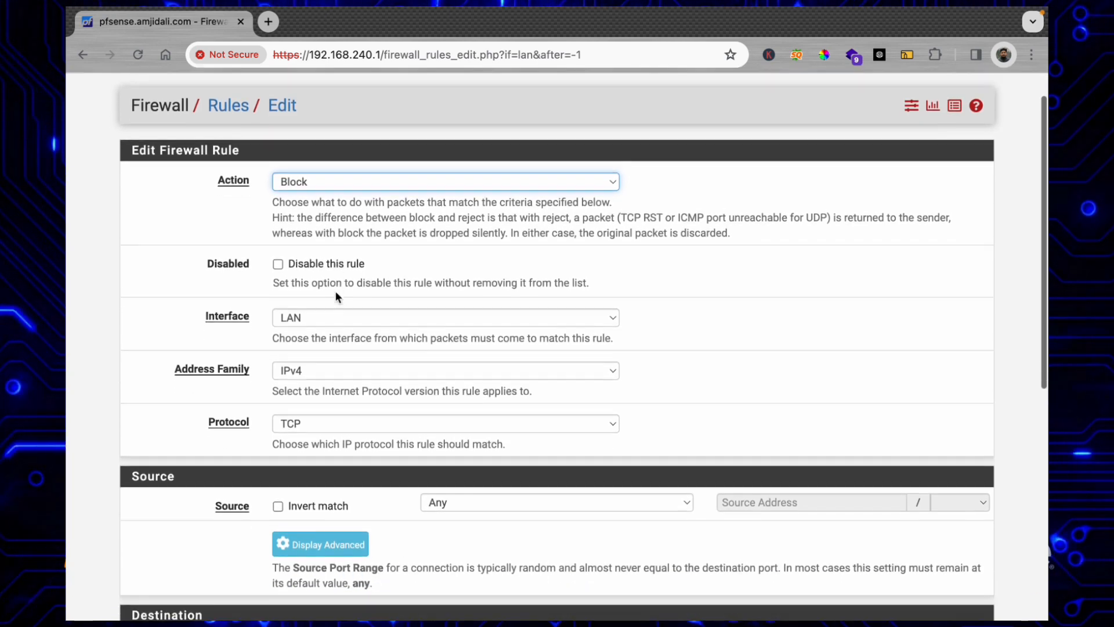
pyautogui.scroll(-3)
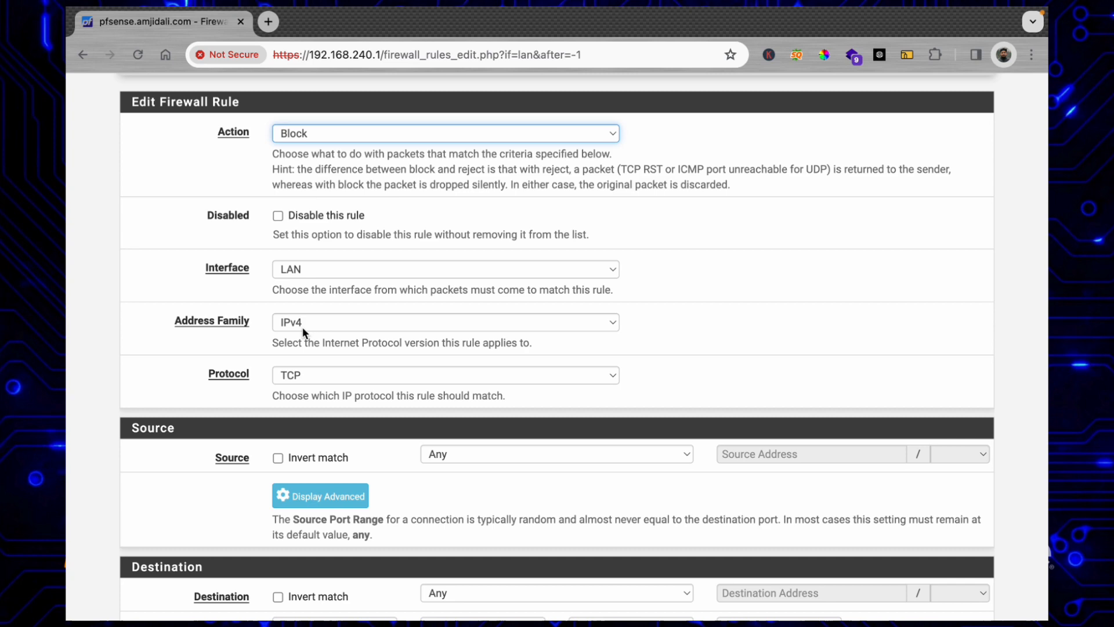
pyautogui.click(443, 375)
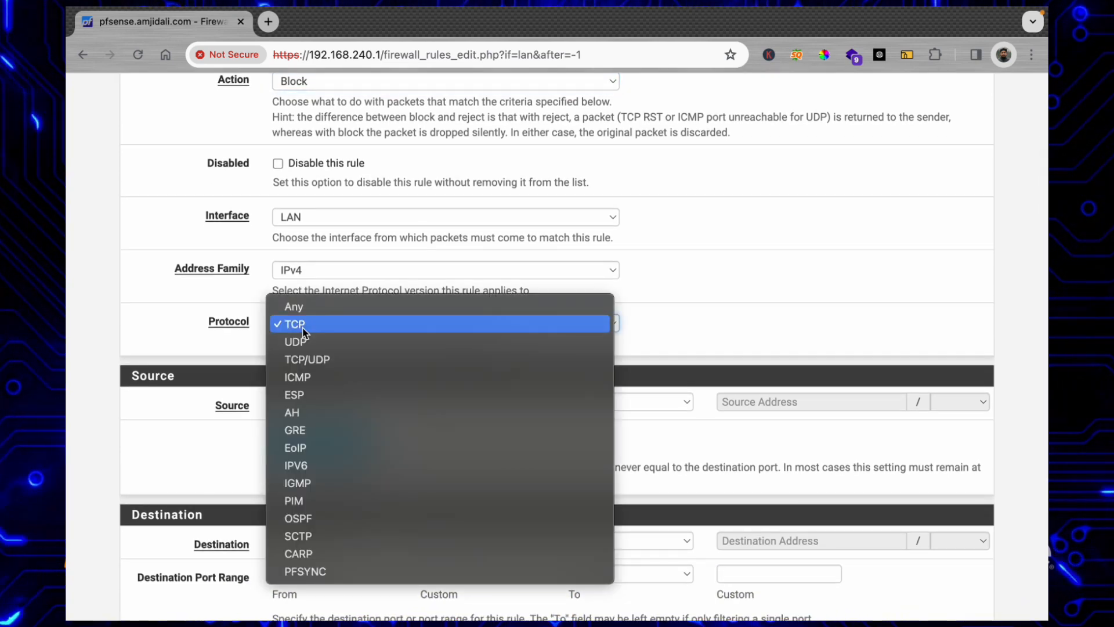
pyautogui.click(293, 306)
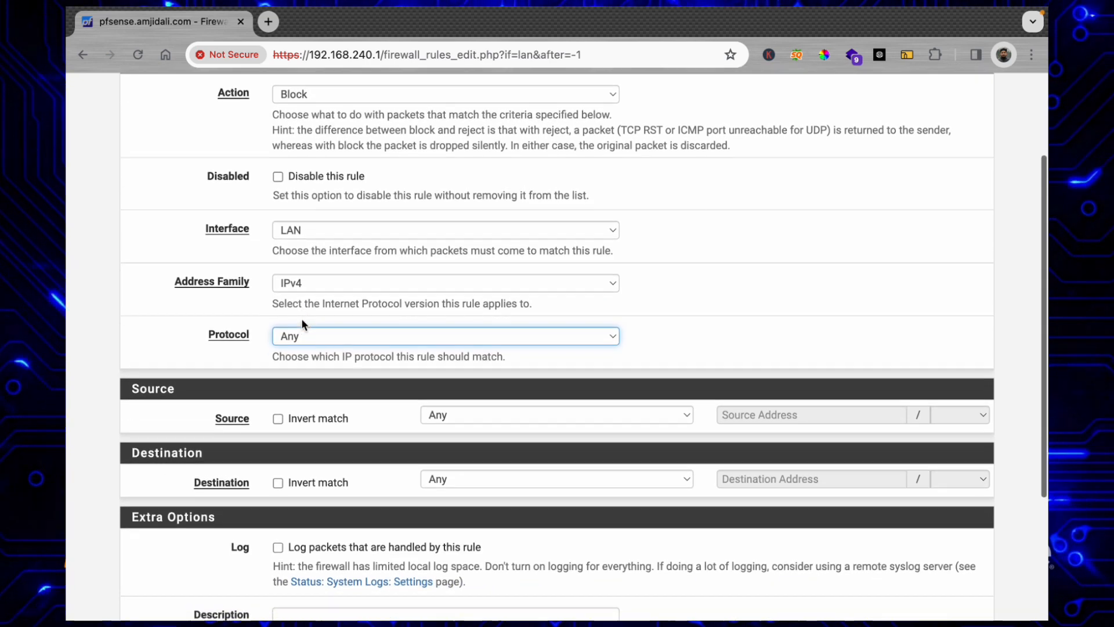
# Set the rule's source to the kids_devices alias and leave the destination at Any
pyautogui.scroll(-3)
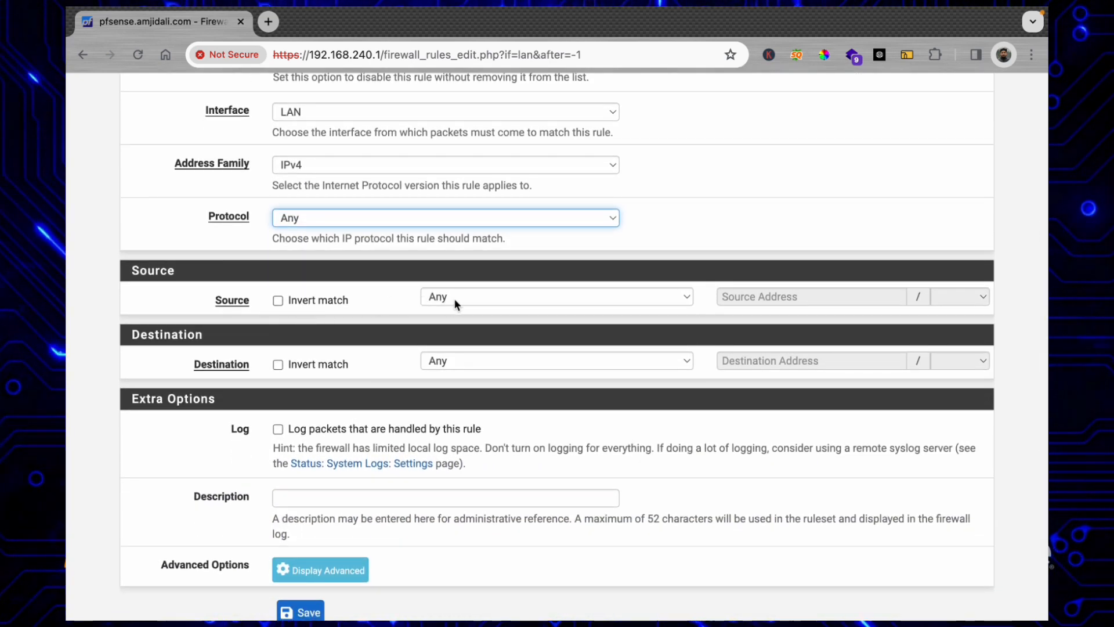
pyautogui.click(555, 297)
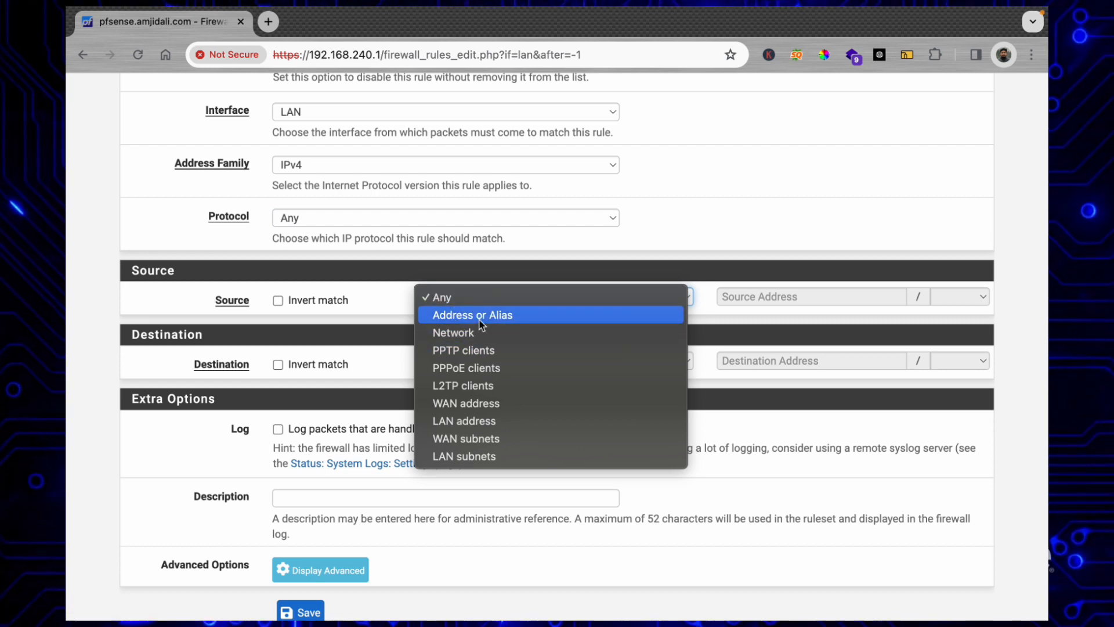
pyautogui.click(472, 316)
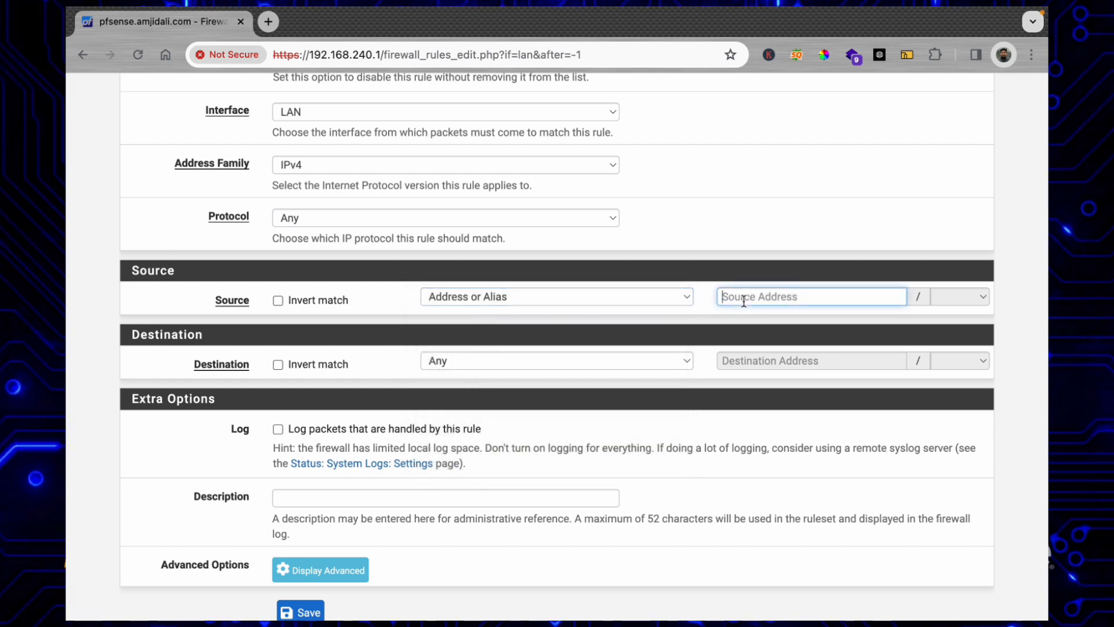
pyautogui.write('kids')
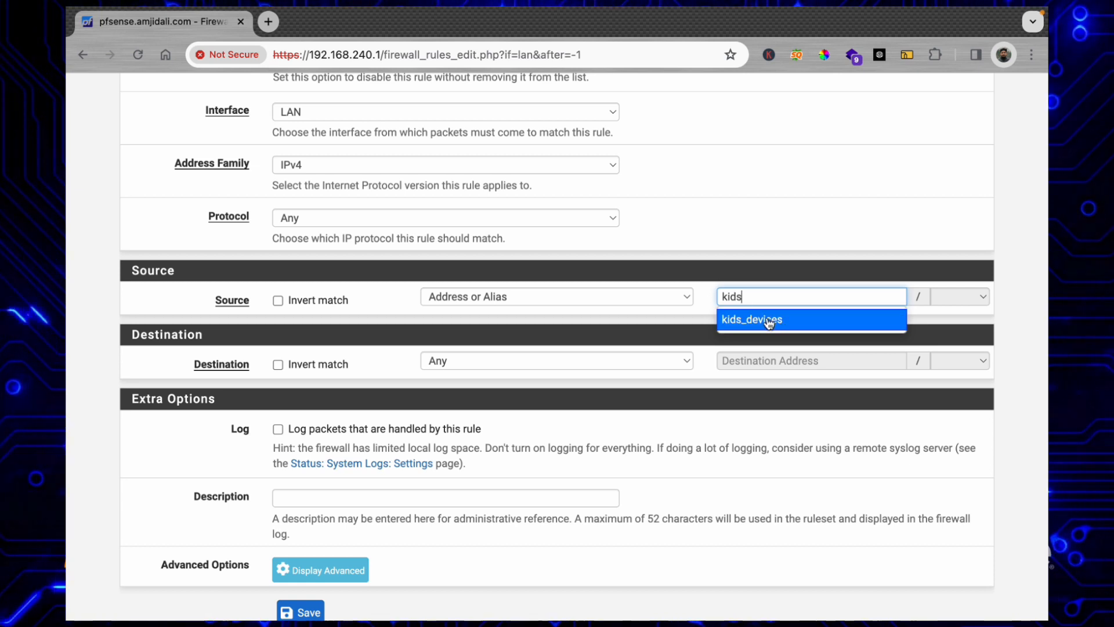
pyautogui.click(763, 321)
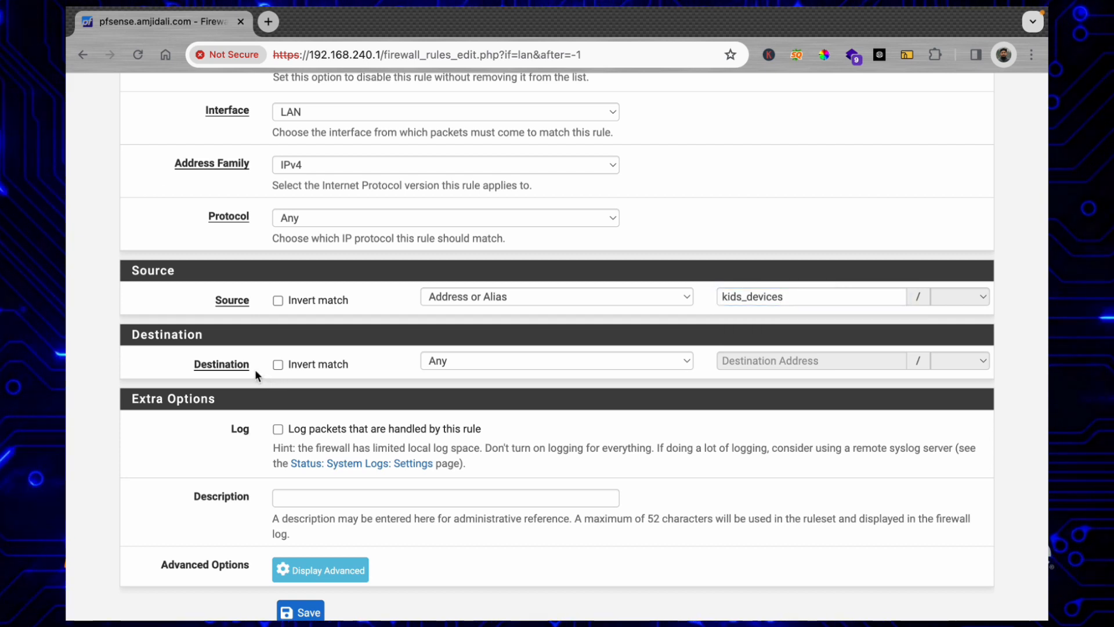
pyautogui.click(556, 360)
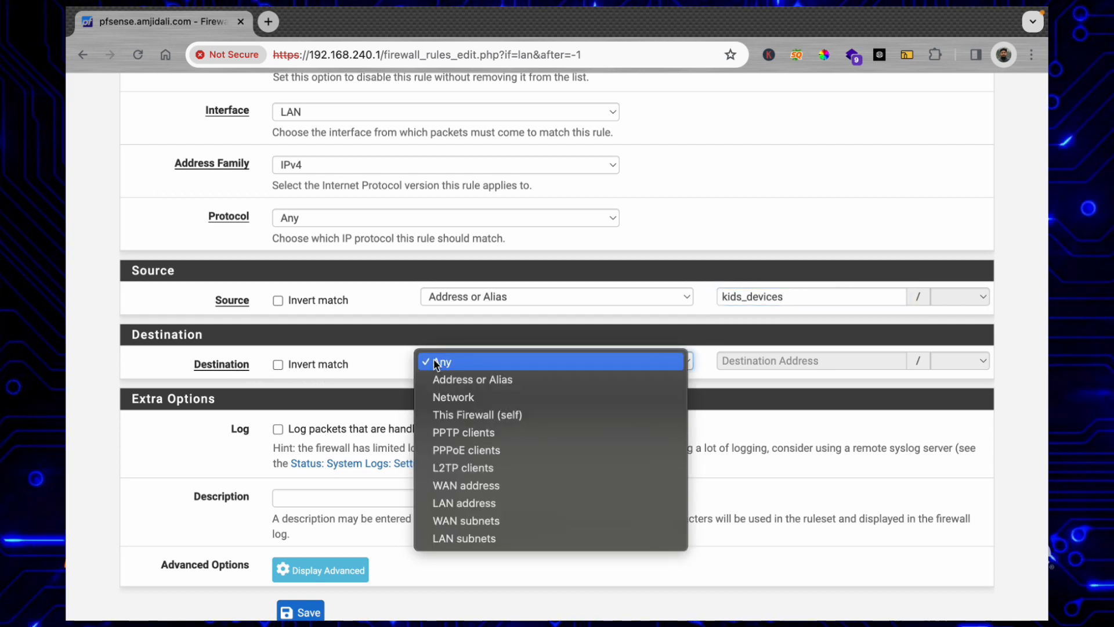
pyautogui.moveTo(395, 366)
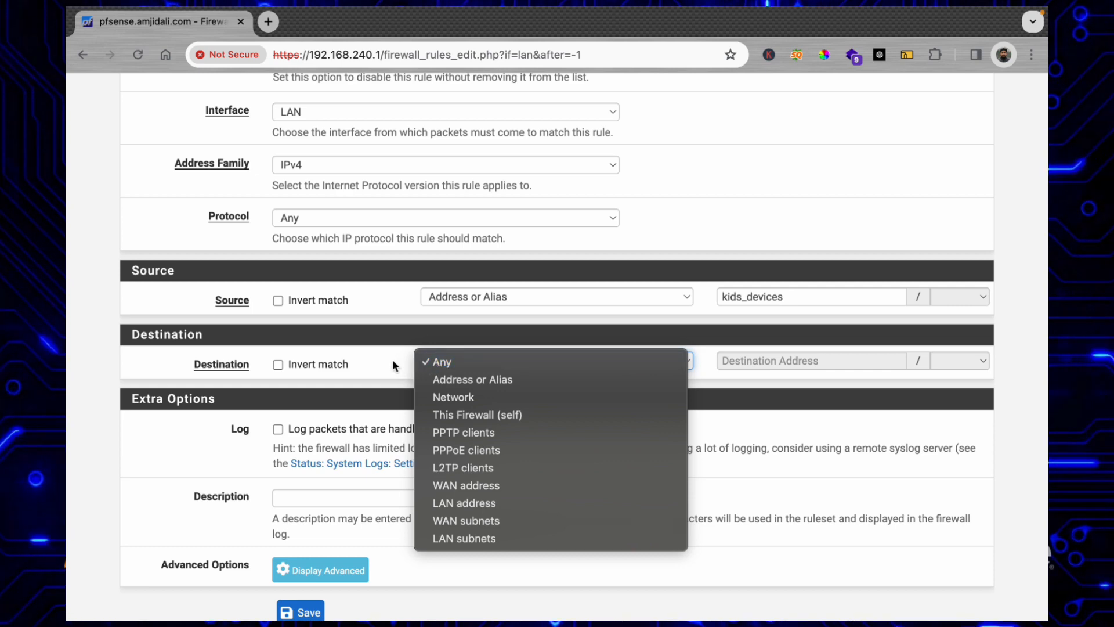
pyautogui.click(438, 362)
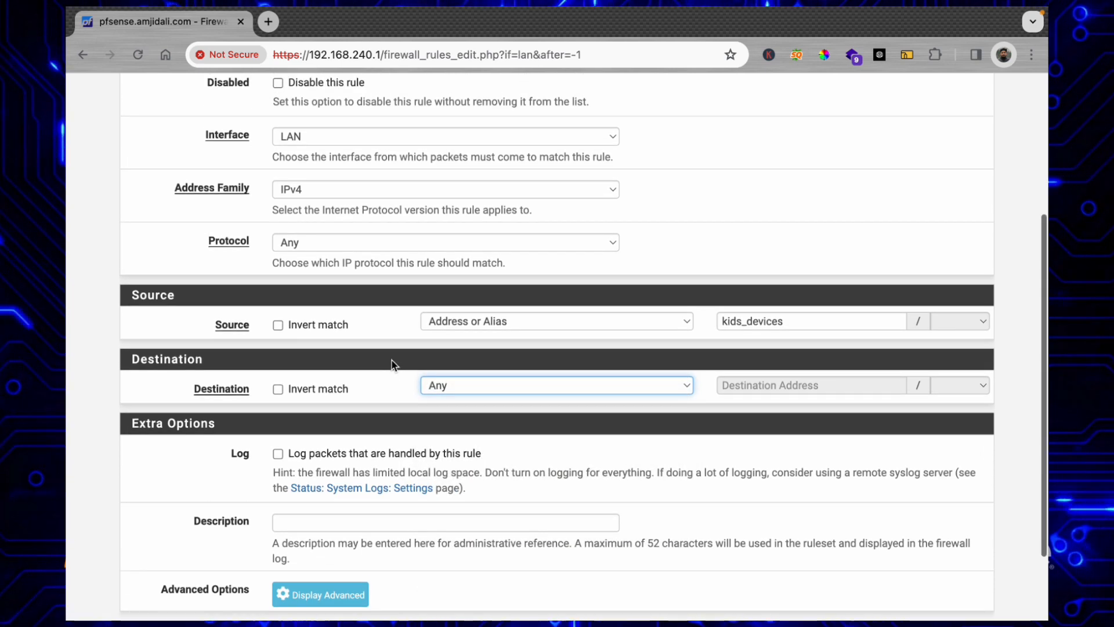
pyautogui.scroll(-3)
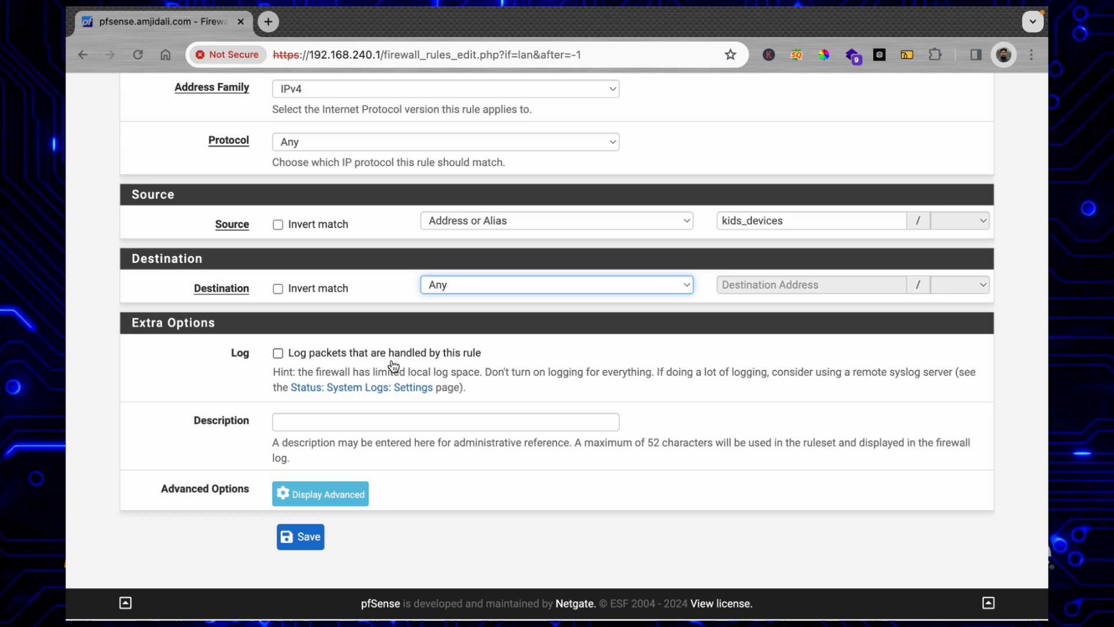
pyautogui.scroll(3)
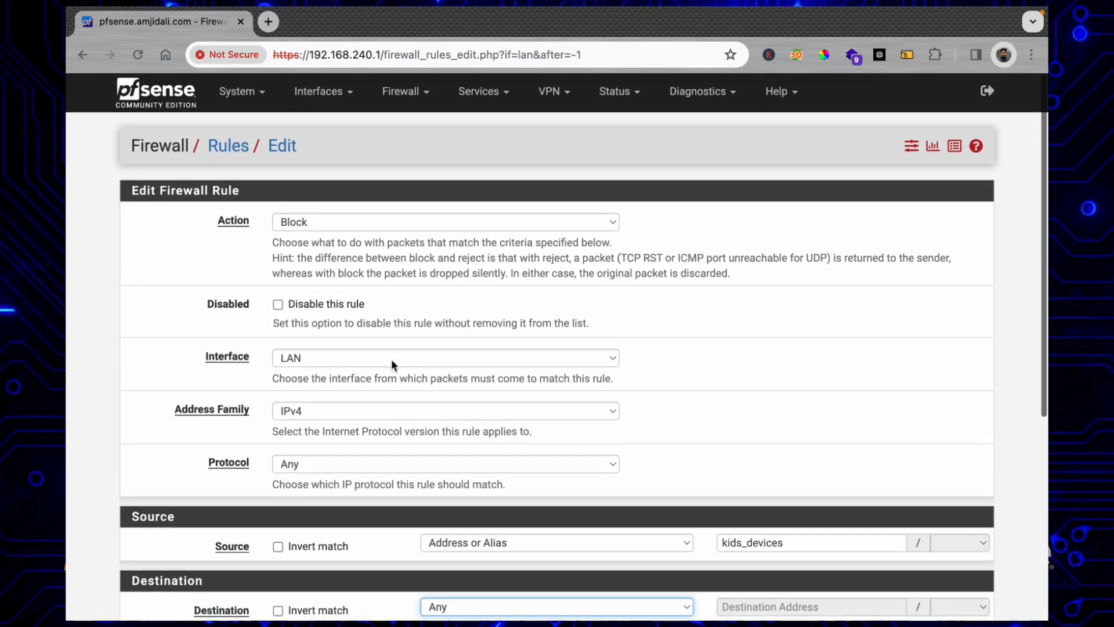
pyautogui.scroll(-3)
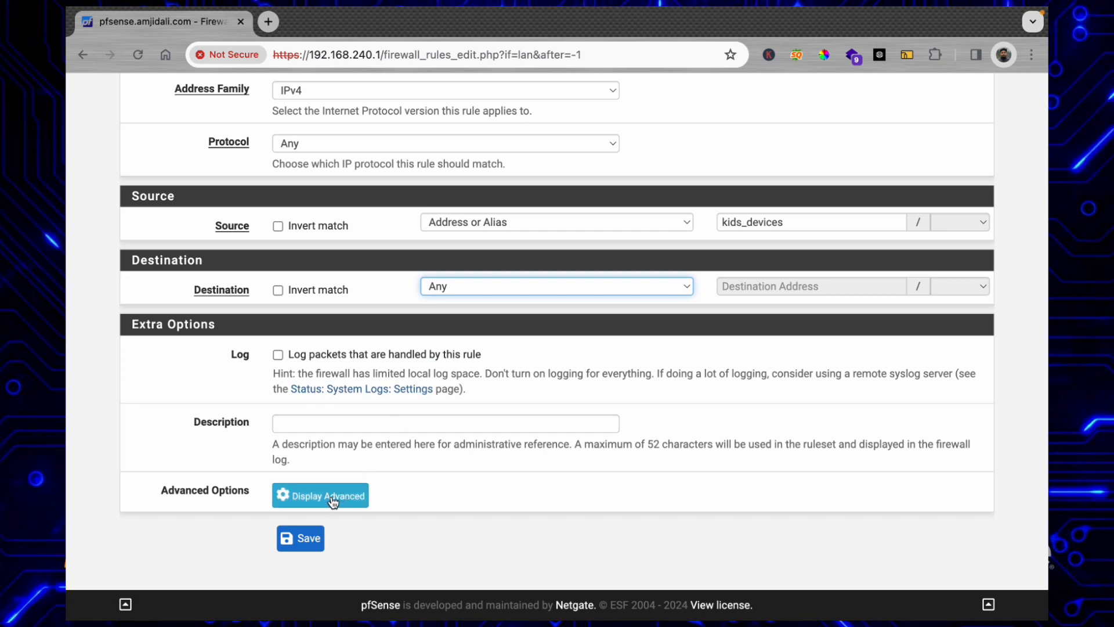
# Under the advanced options, assign the sleeptime schedule to the rule
pyautogui.click(327, 495)
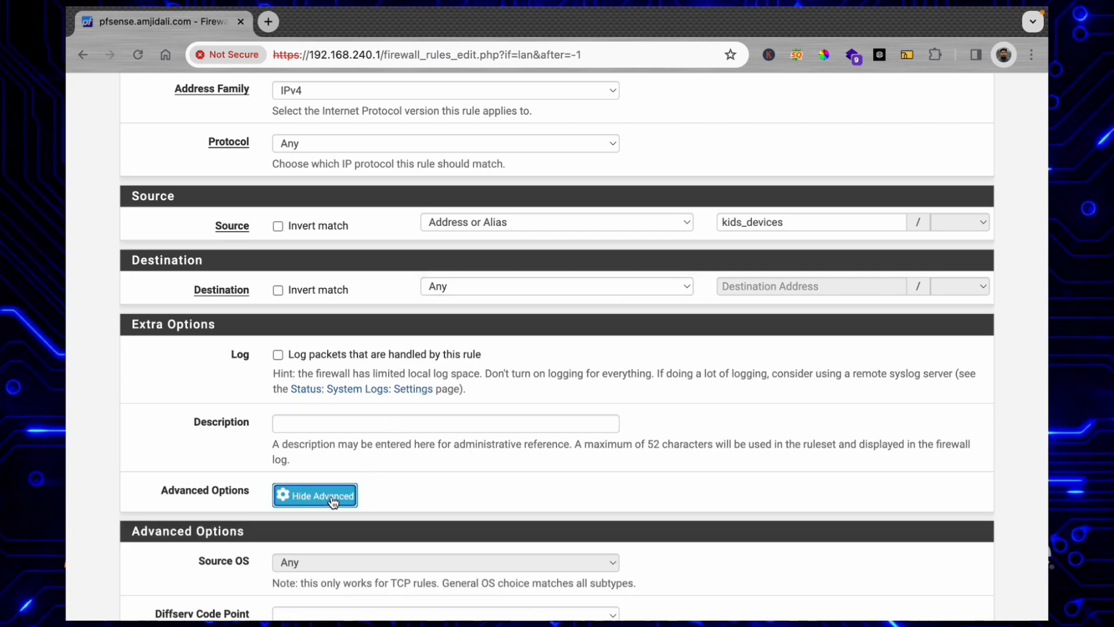
pyautogui.scroll(-3)
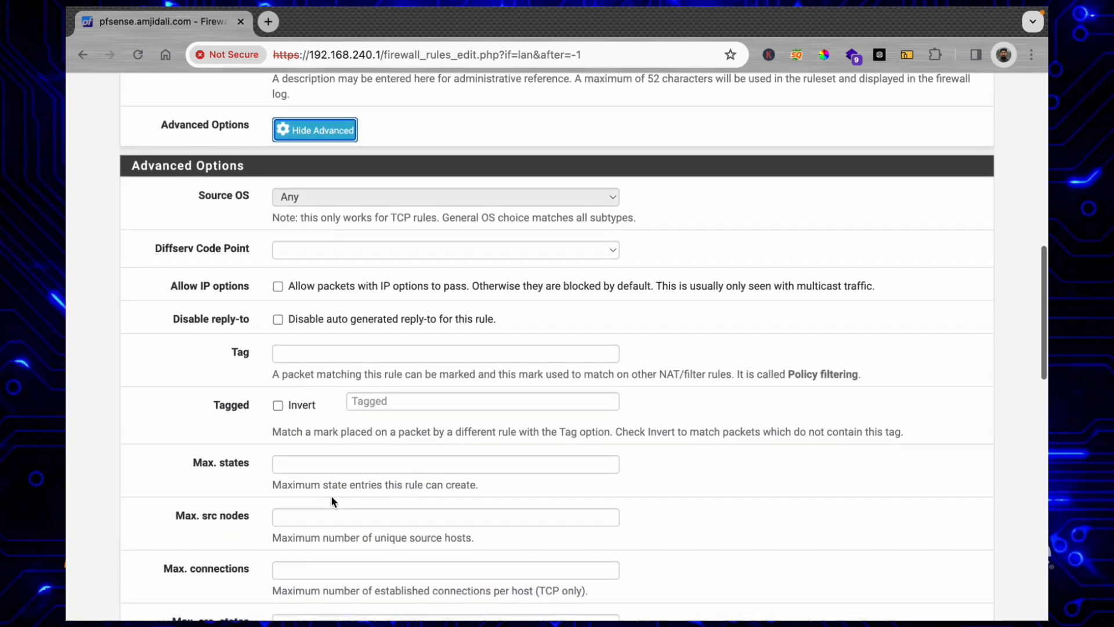
pyautogui.scroll(-3)
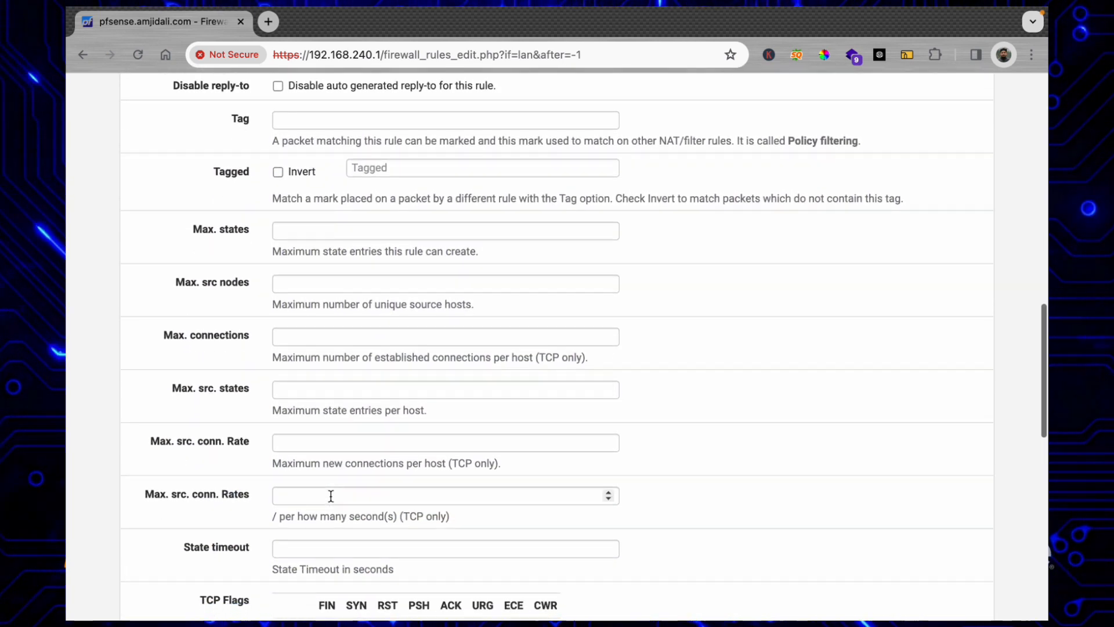
pyautogui.scroll(-3)
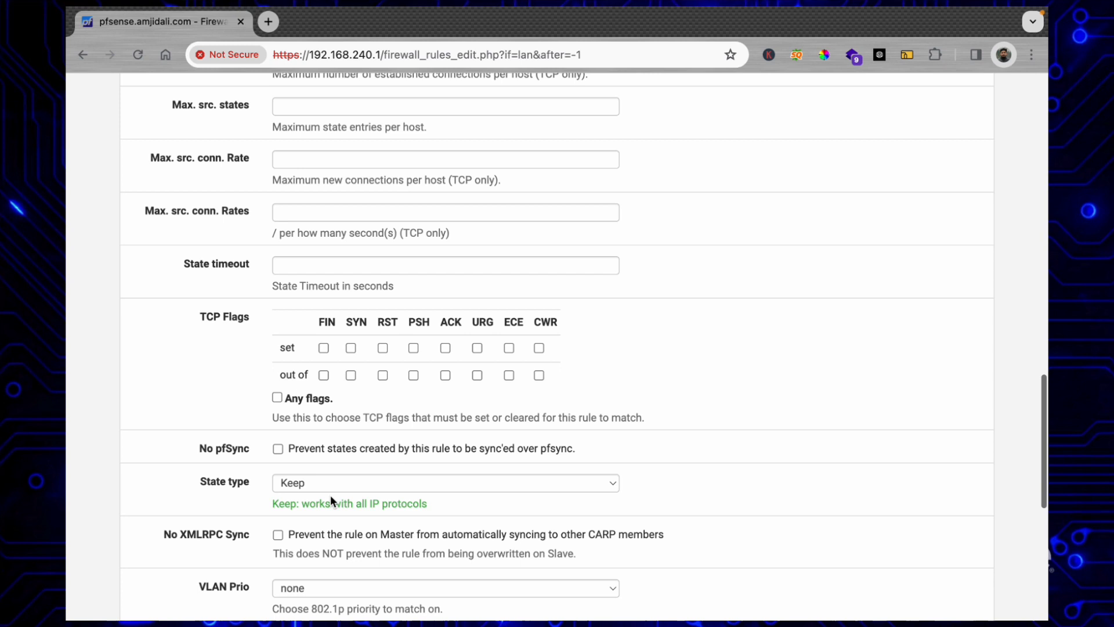
pyautogui.scroll(-3)
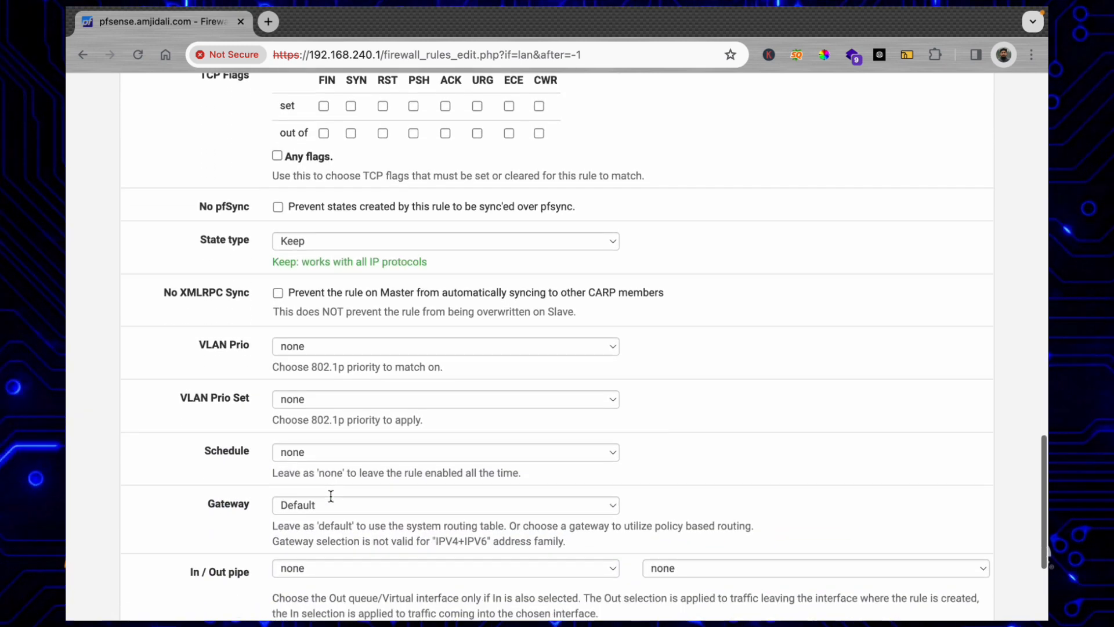
pyautogui.scroll(-3)
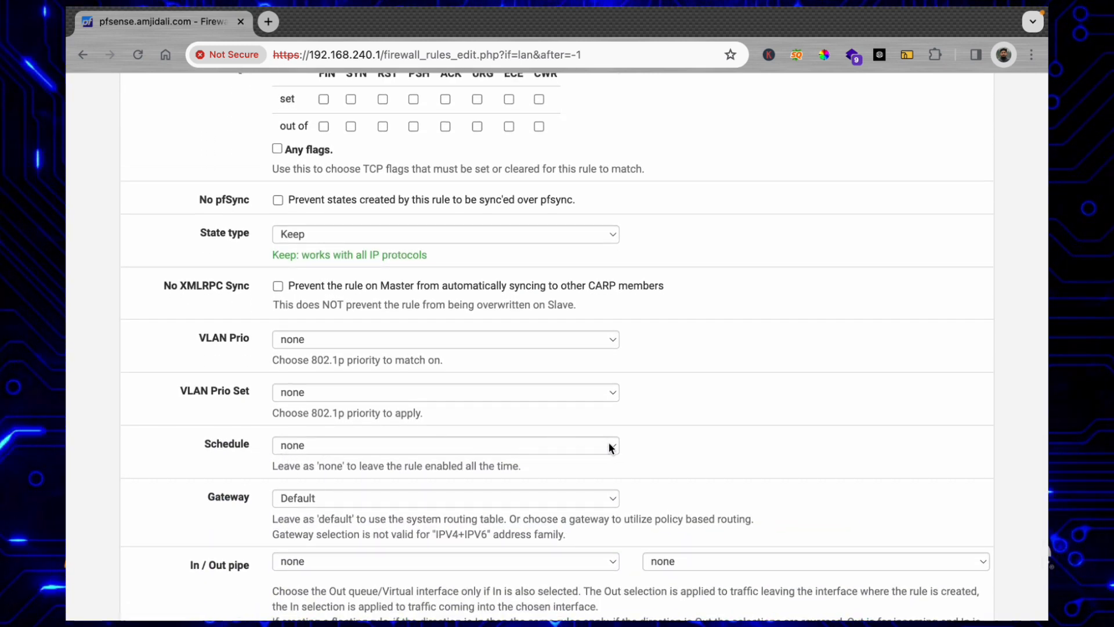
pyautogui.click(443, 446)
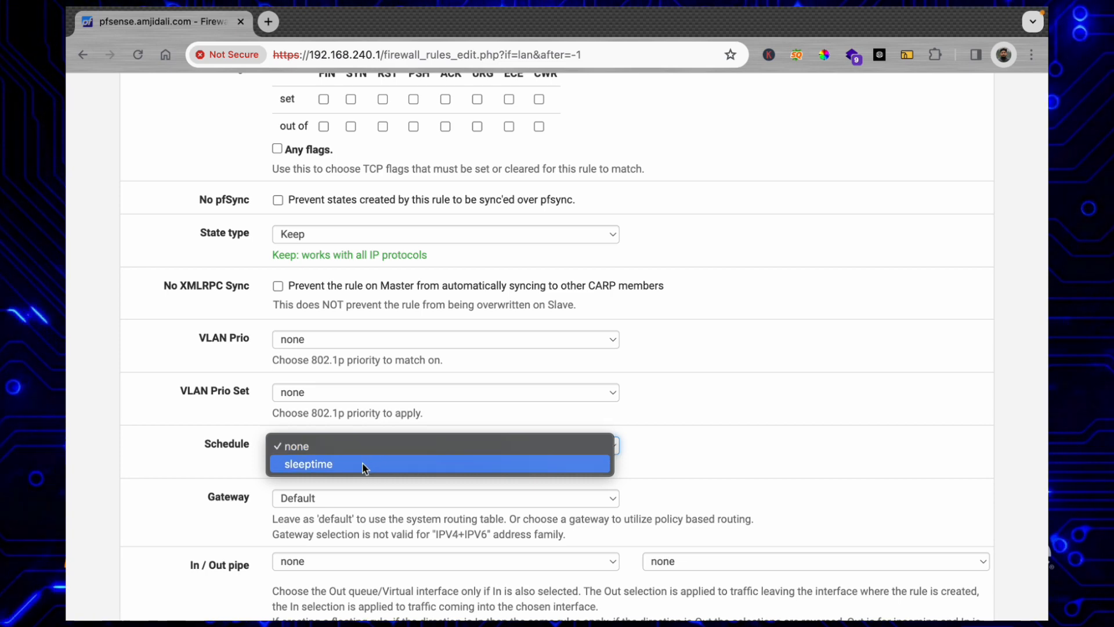
pyautogui.click(308, 464)
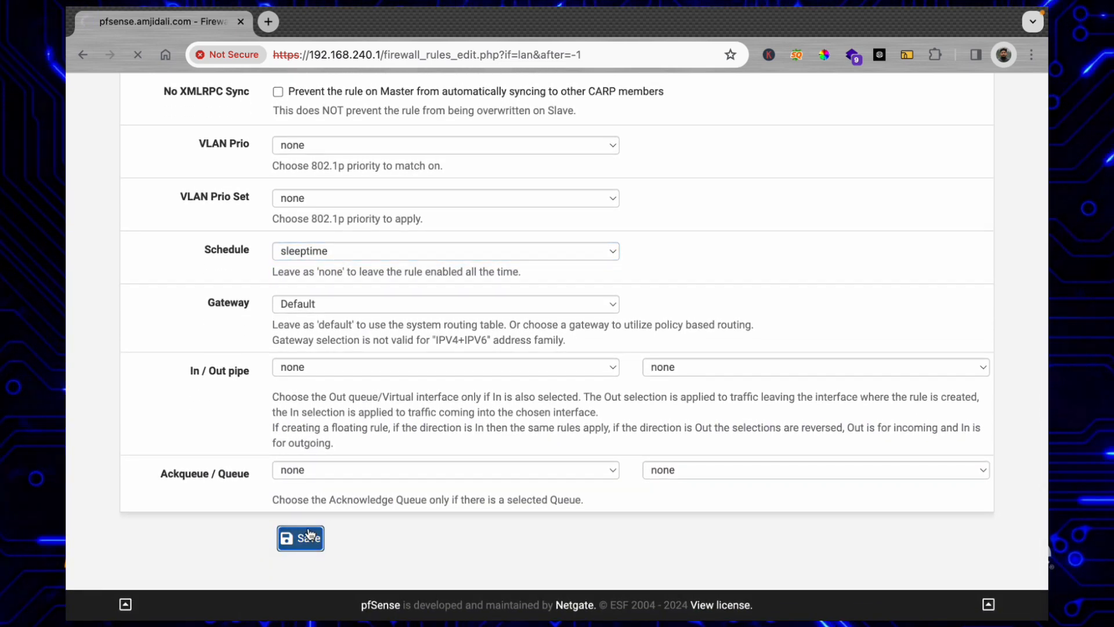
# Save the kids_devices block rule so it appears in the LAN rules list
pyautogui.click(300, 538)
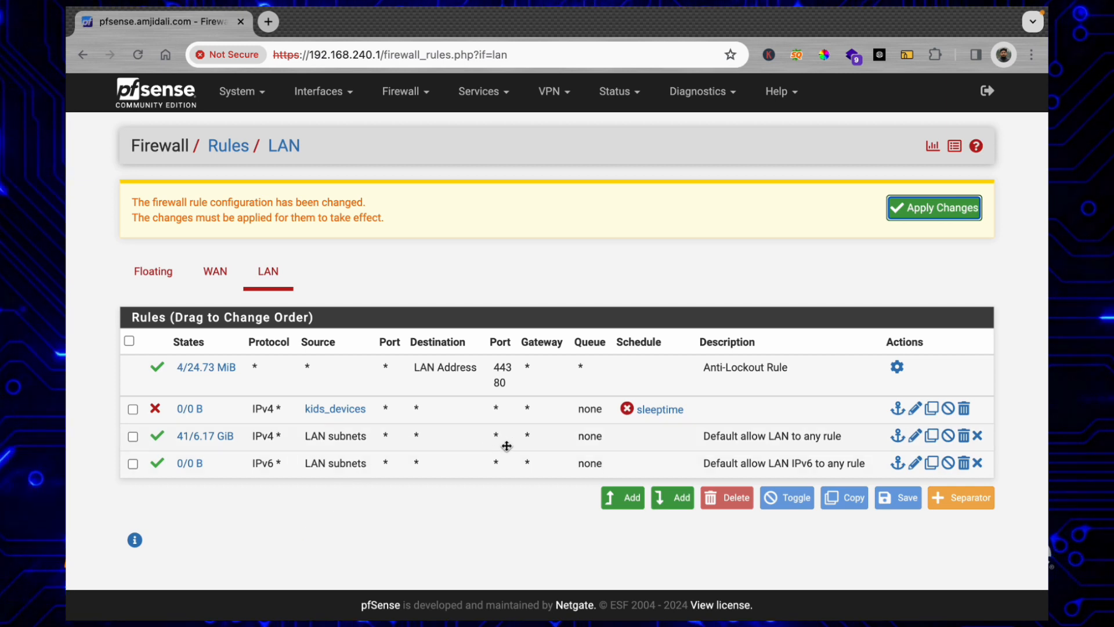
pyautogui.moveTo(659, 410)
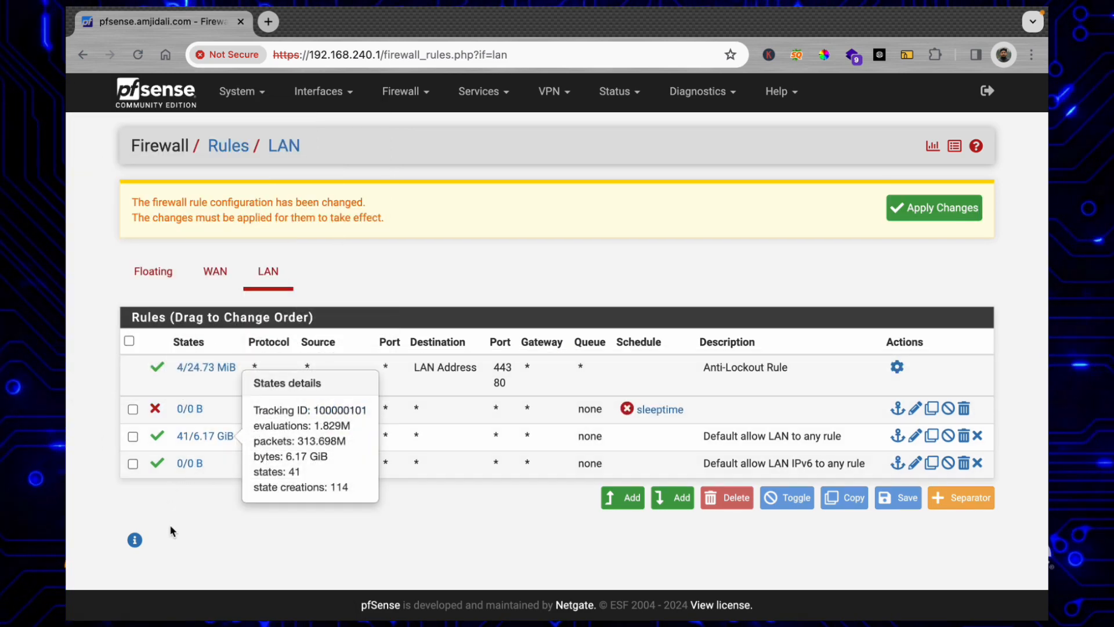
pyautogui.moveTo(365, 490)
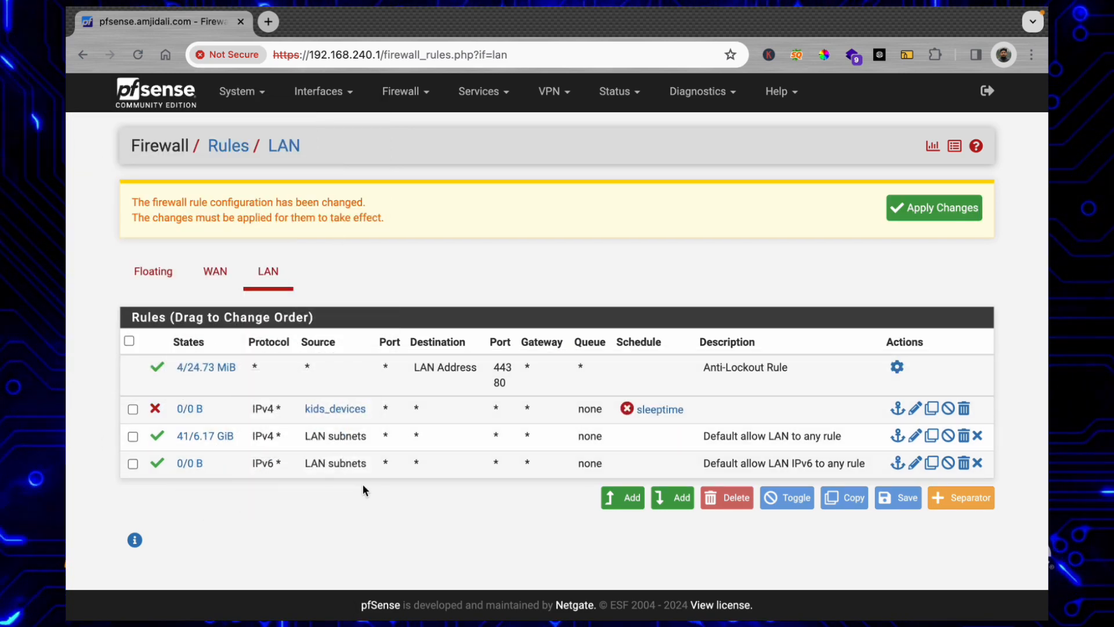
pyautogui.moveTo(314, 438)
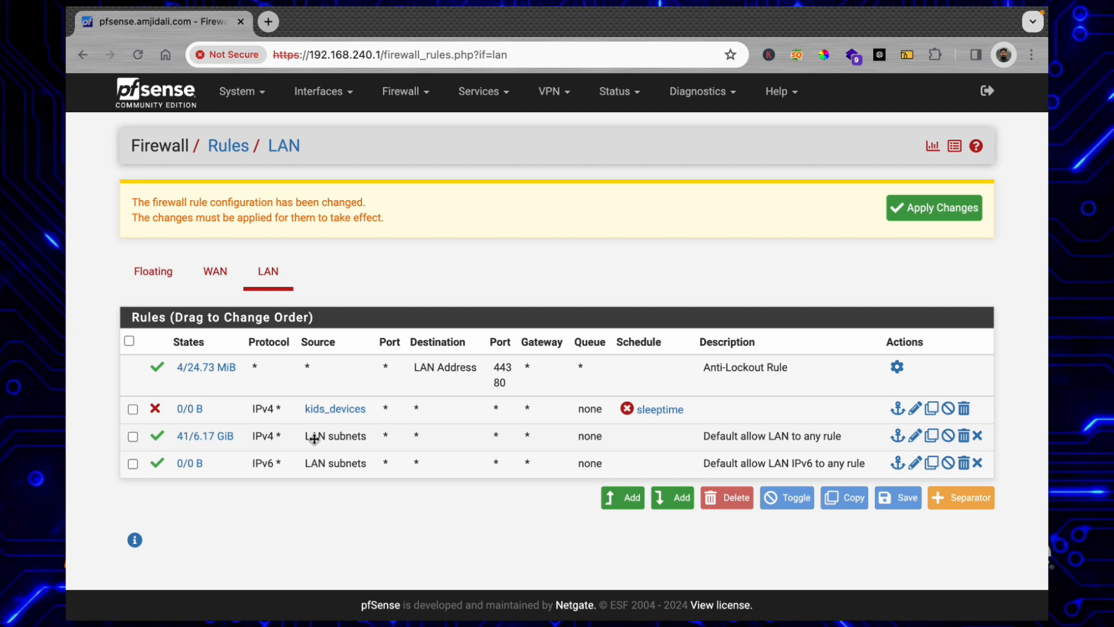
pyautogui.moveTo(545, 437)
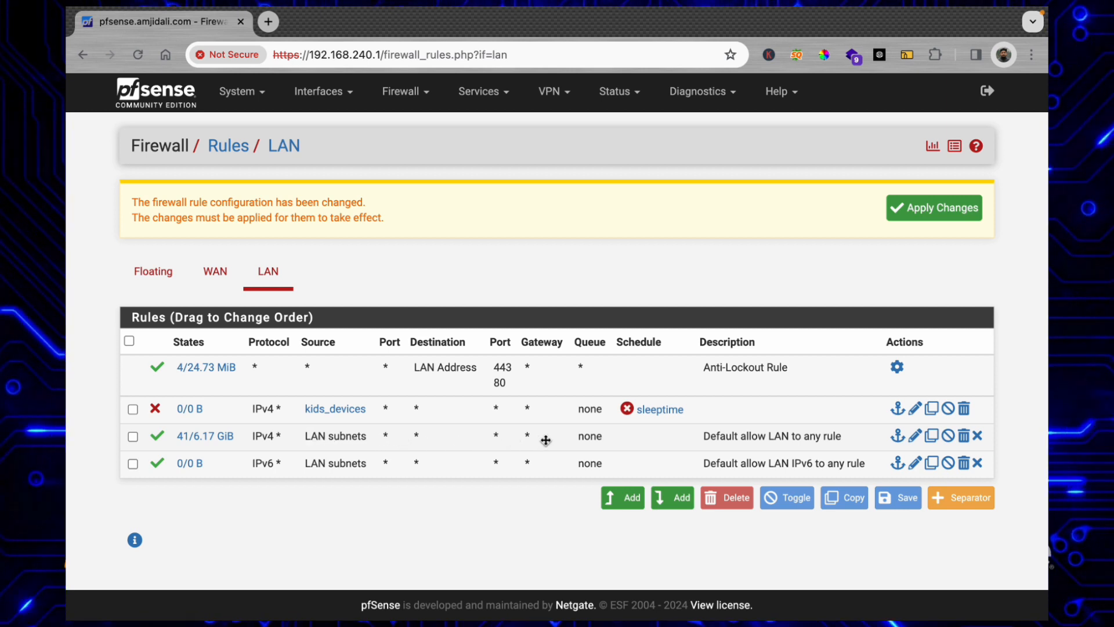
pyautogui.moveTo(334, 408)
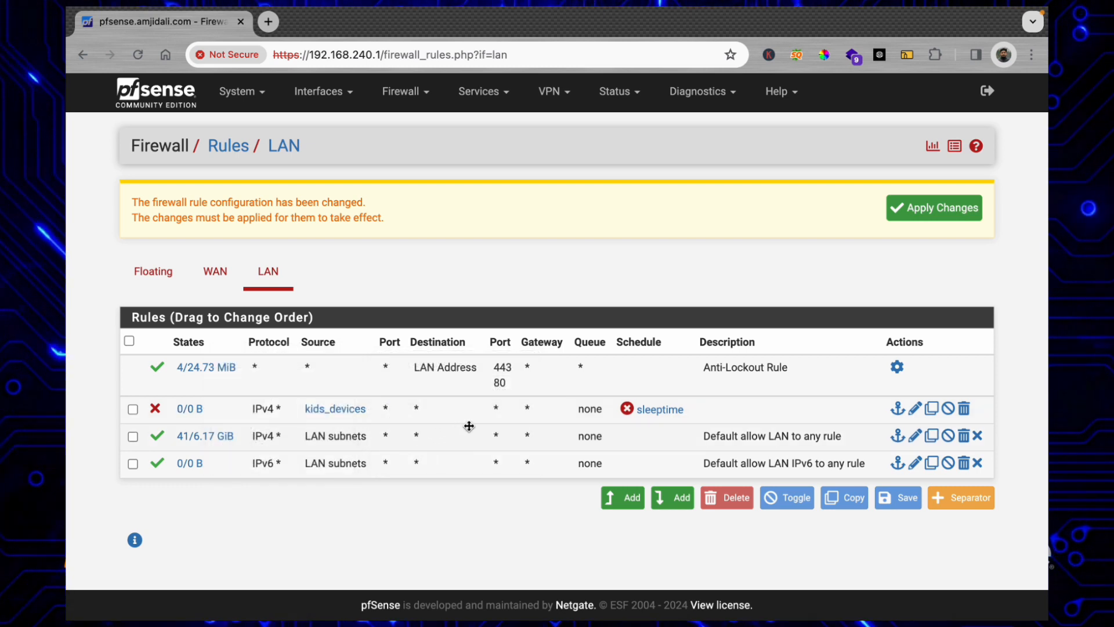
pyautogui.moveTo(651, 412)
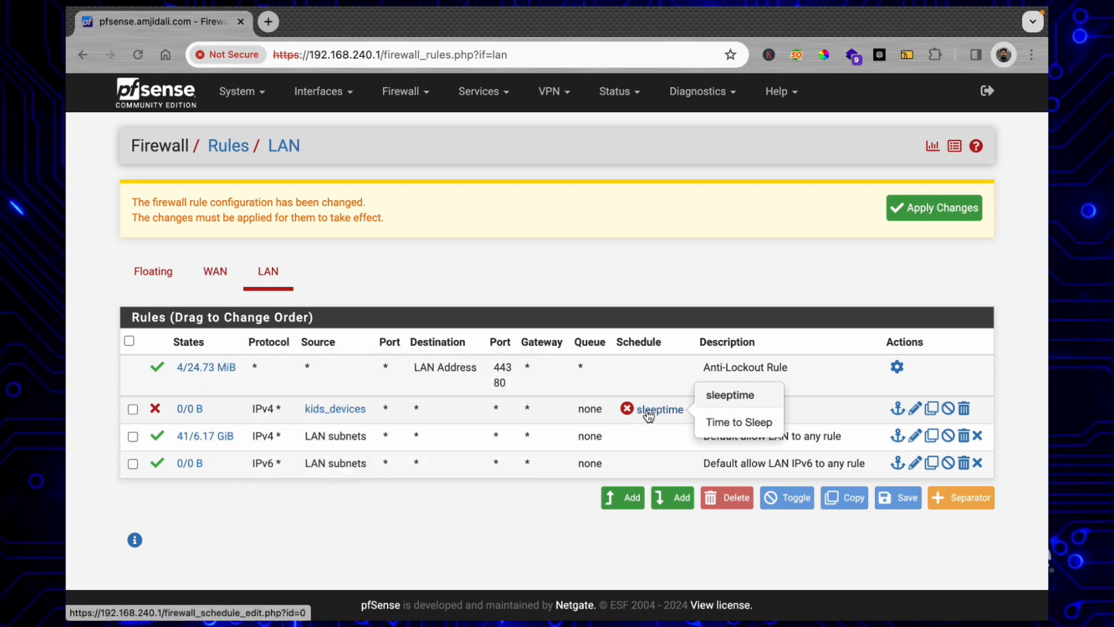
# Apply the pending changes so the scheduled kids_devices block rule goes live
pyautogui.click(933, 208)
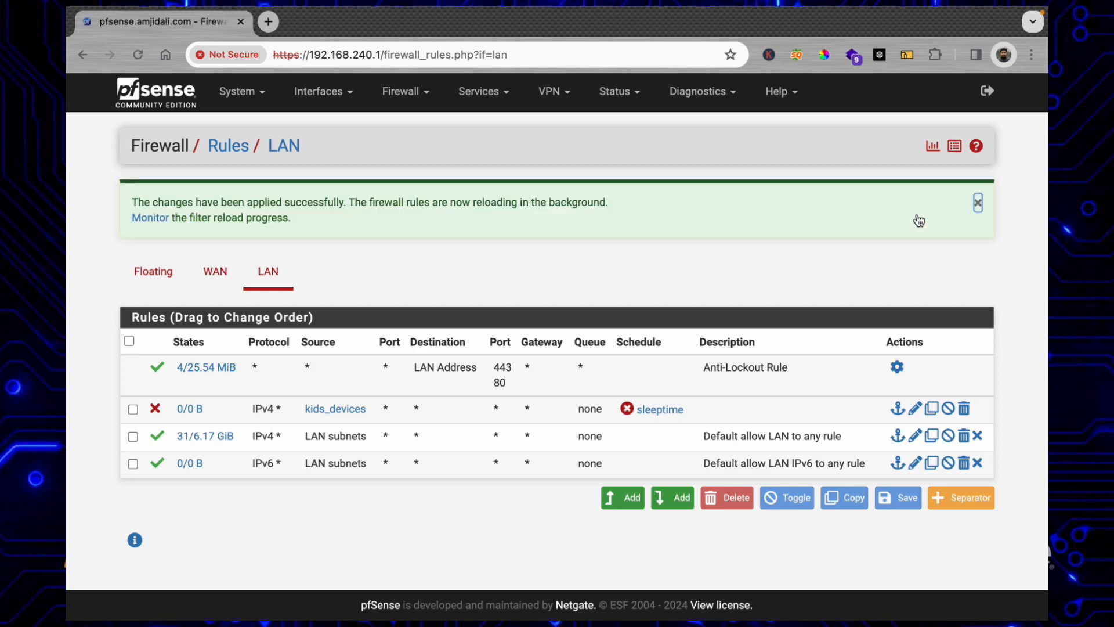
pyautogui.moveTo(327, 415)
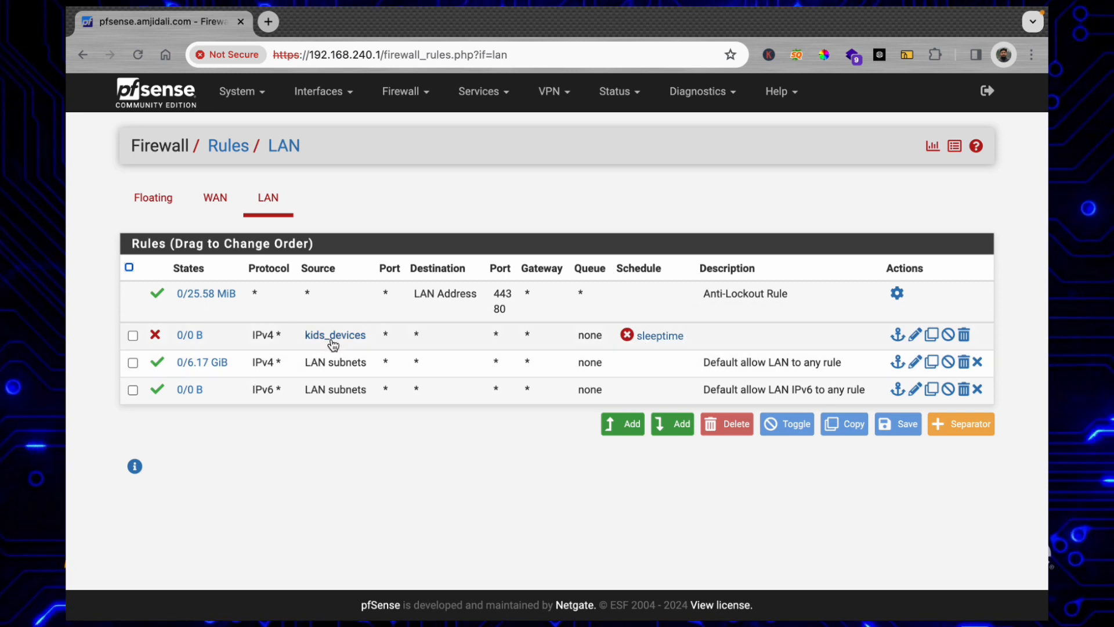
pyautogui.moveTo(334, 341)
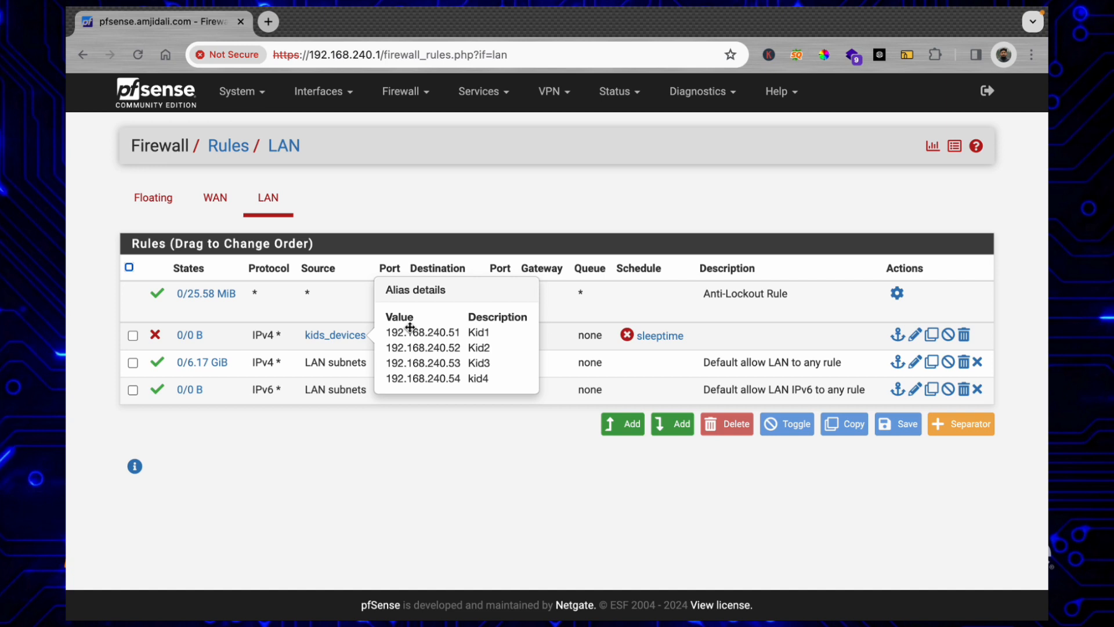
pyautogui.moveTo(661, 344)
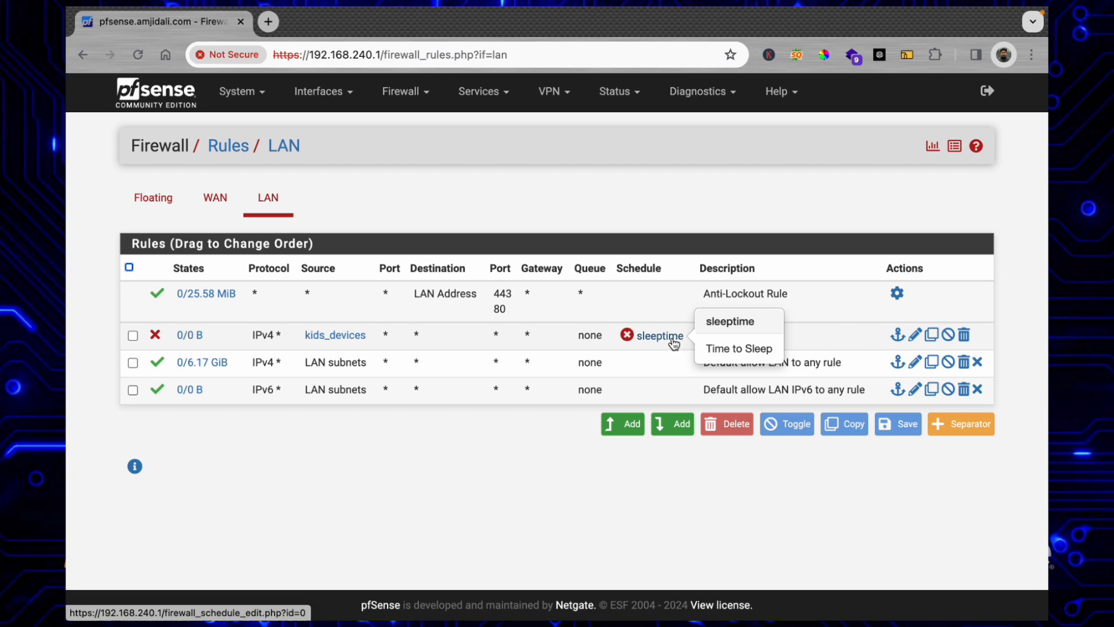
# Review the sleeptime schedule's ranges: 22:00–23:59, 0:00–5:59 and 20:00–21:59
pyautogui.click(658, 335)
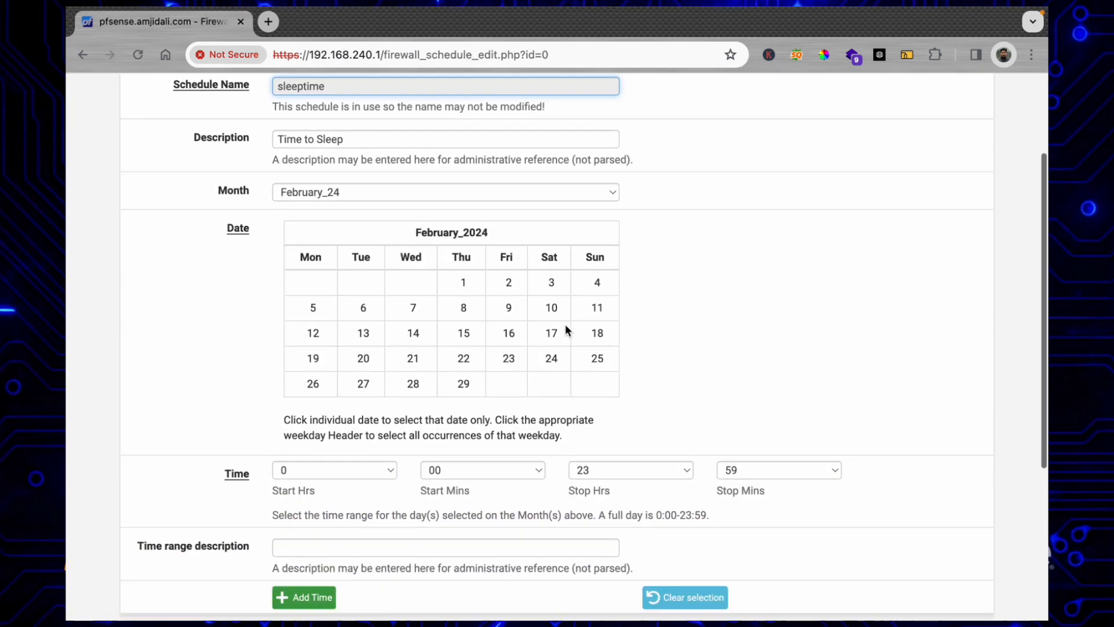
pyautogui.scroll(-3)
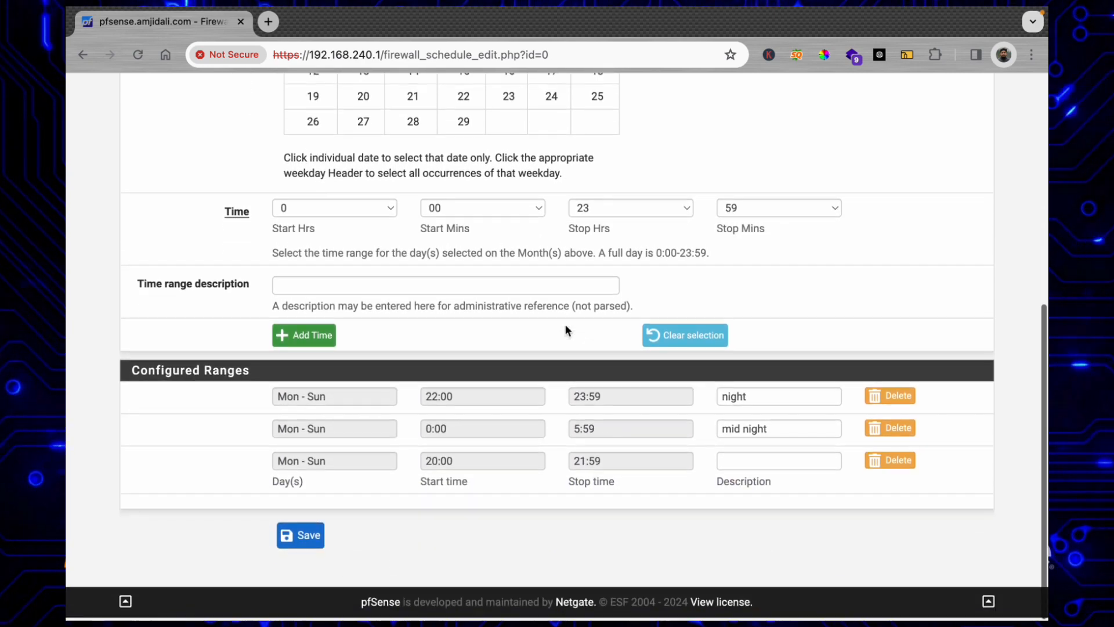
pyautogui.scroll(3)
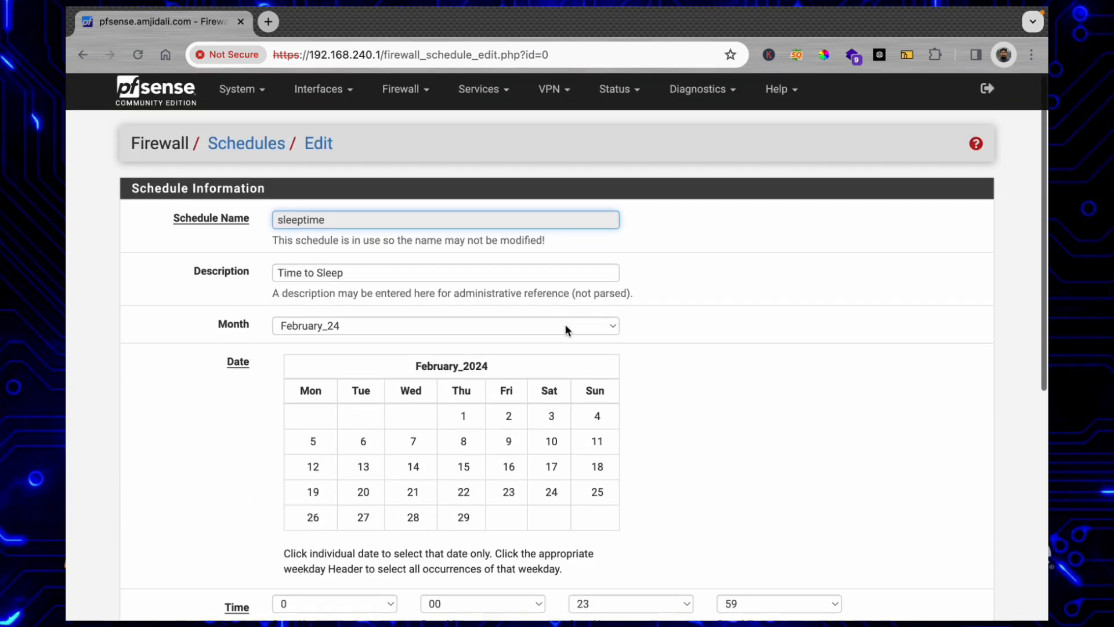
pyautogui.scroll(-3)
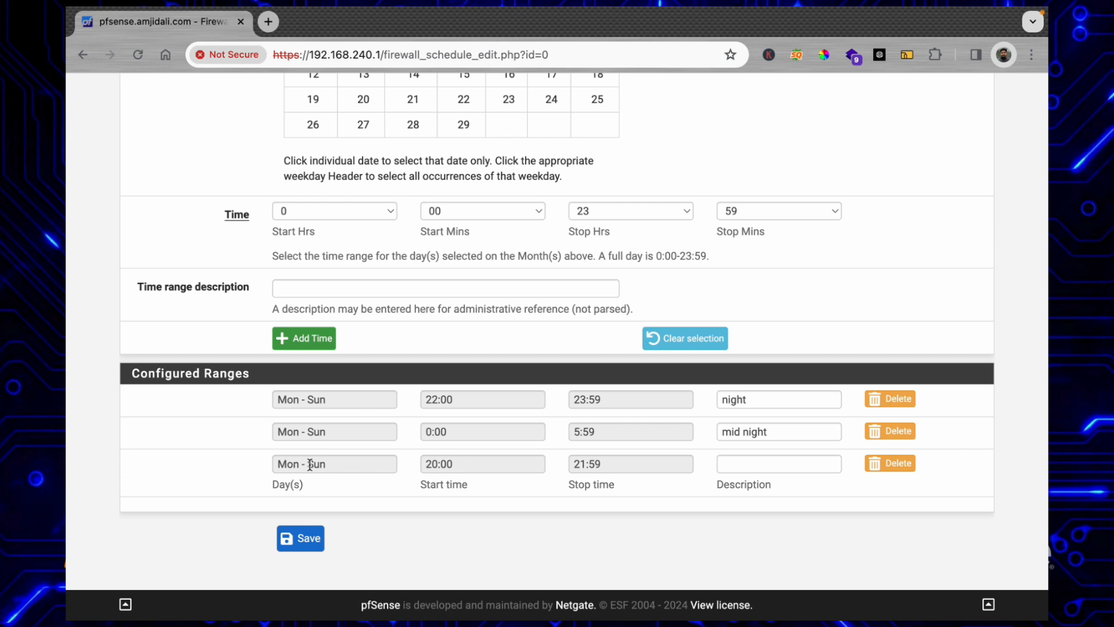
pyautogui.moveTo(894, 476)
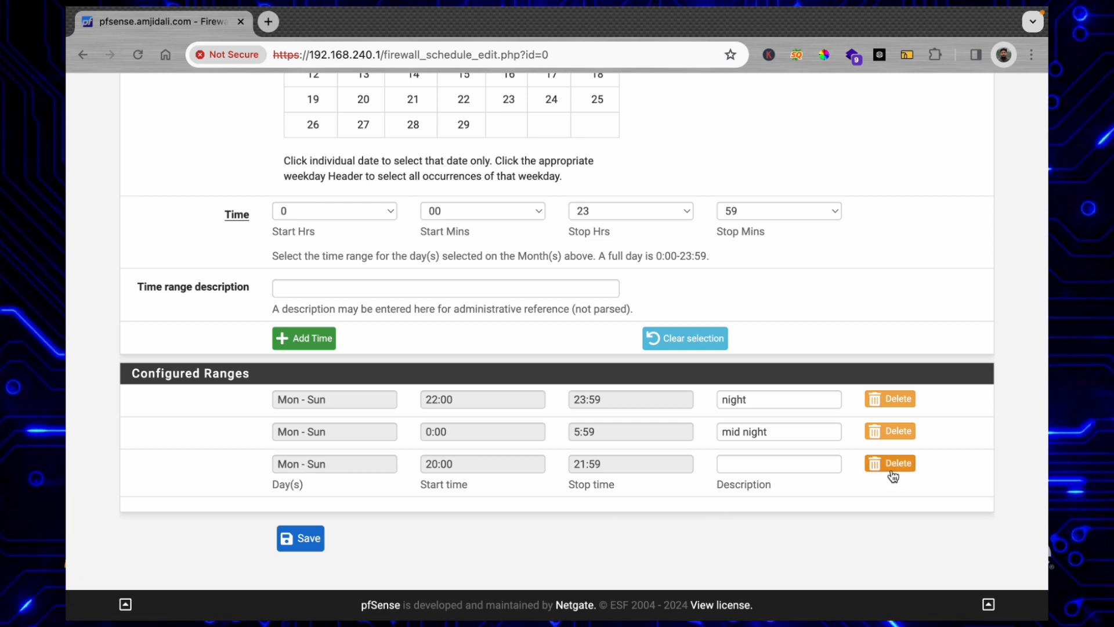
pyautogui.moveTo(492, 392)
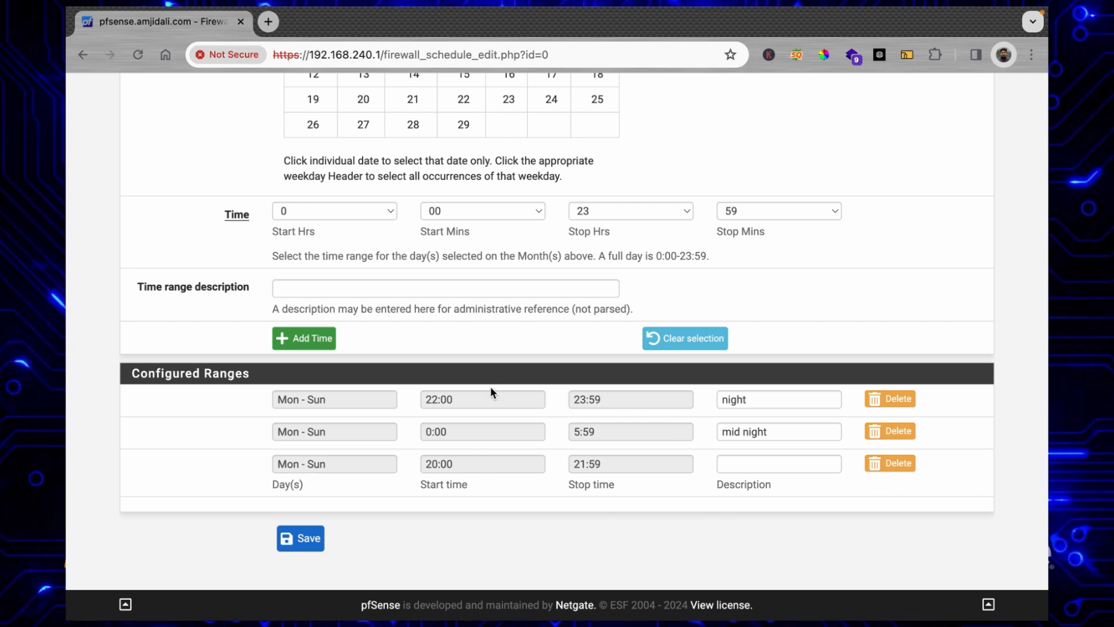
pyautogui.moveTo(292, 88)
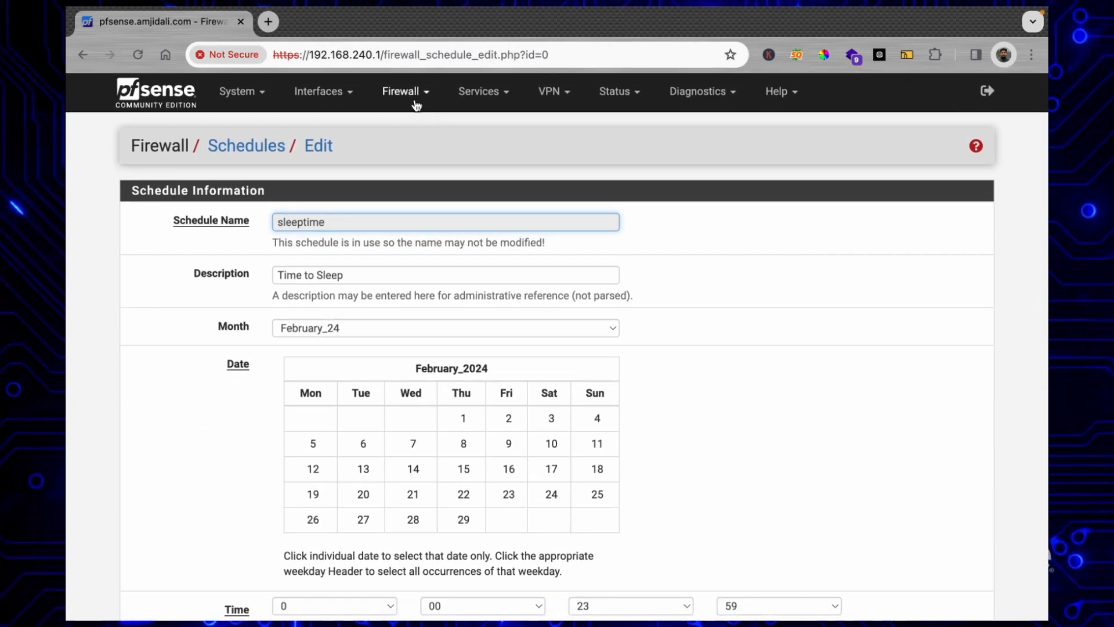
# View the states created by the kids_devices LAN rule, then return to the firewall rules
pyautogui.click(401, 91)
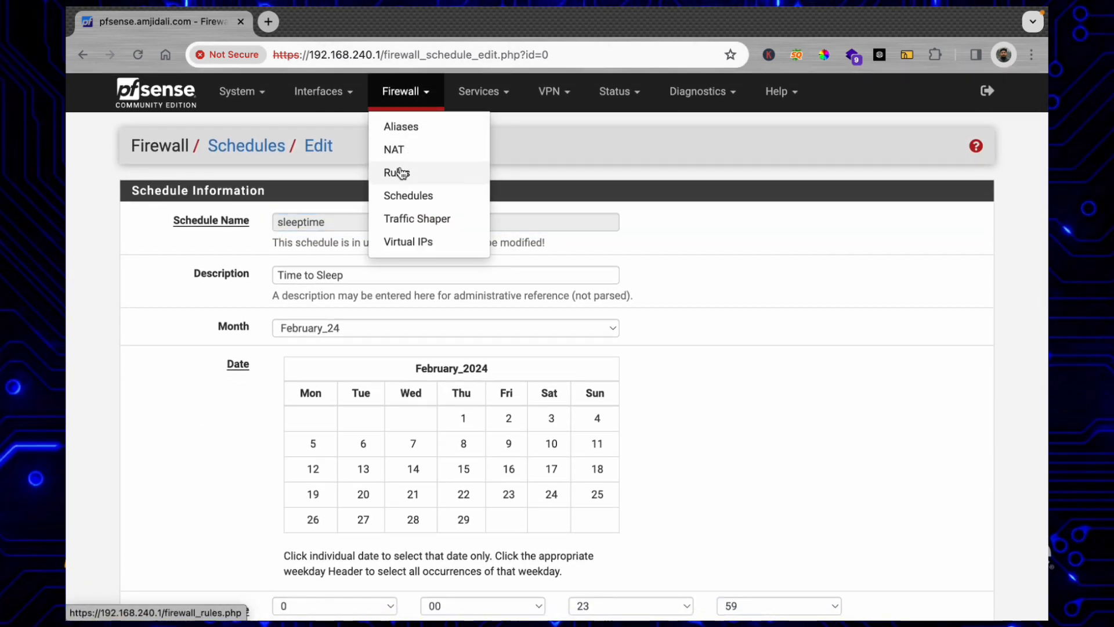
pyautogui.click(392, 172)
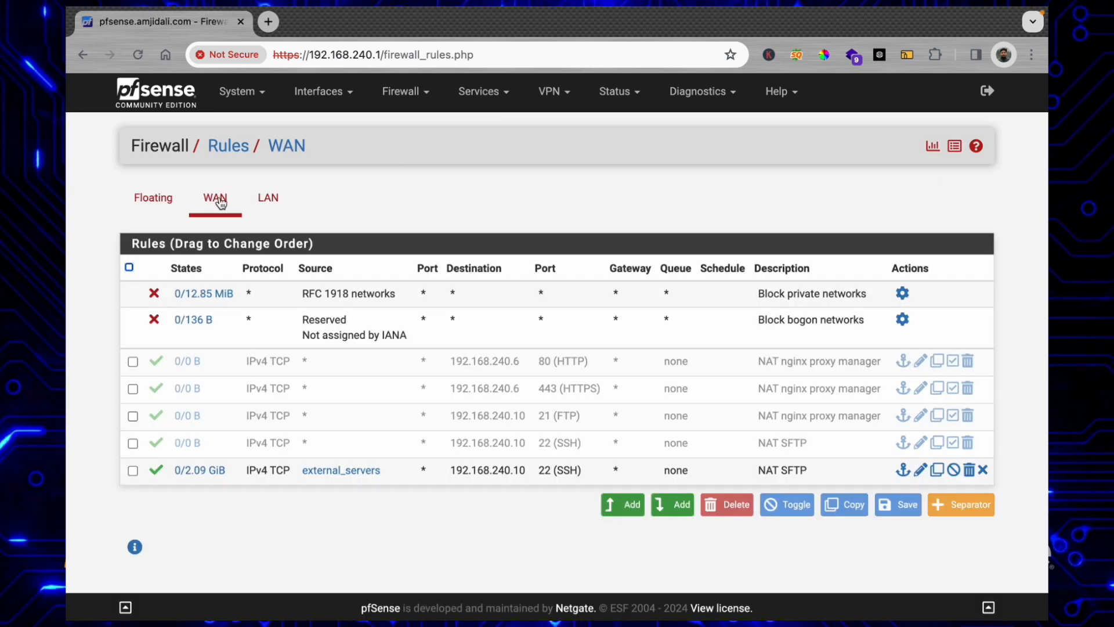
pyautogui.click(268, 197)
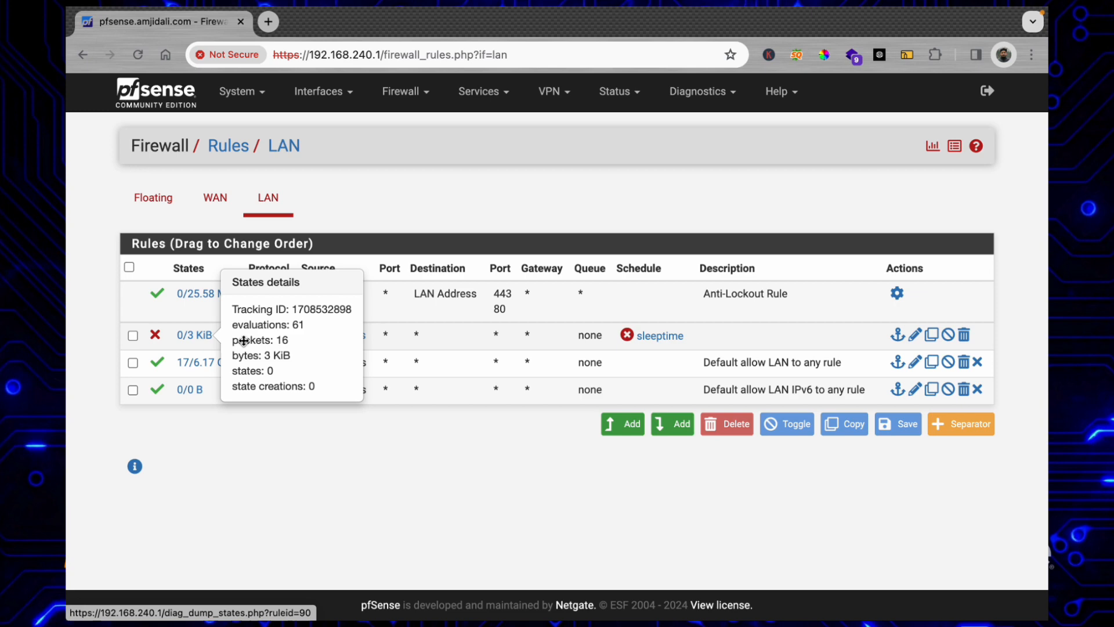
pyautogui.moveTo(198, 340)
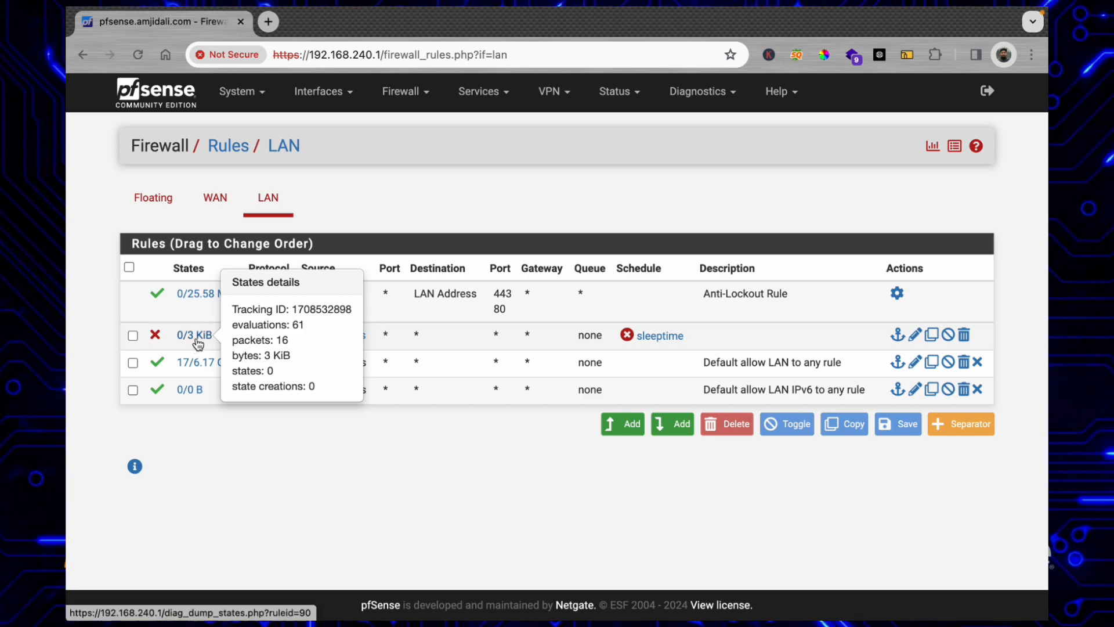
pyautogui.click(188, 334)
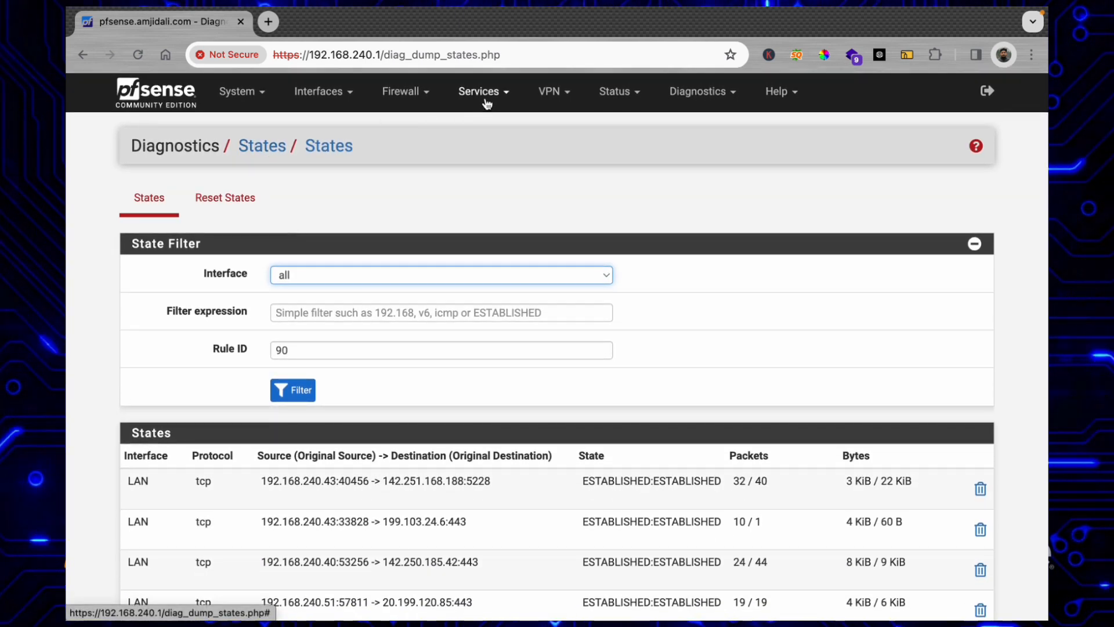
pyautogui.click(402, 91)
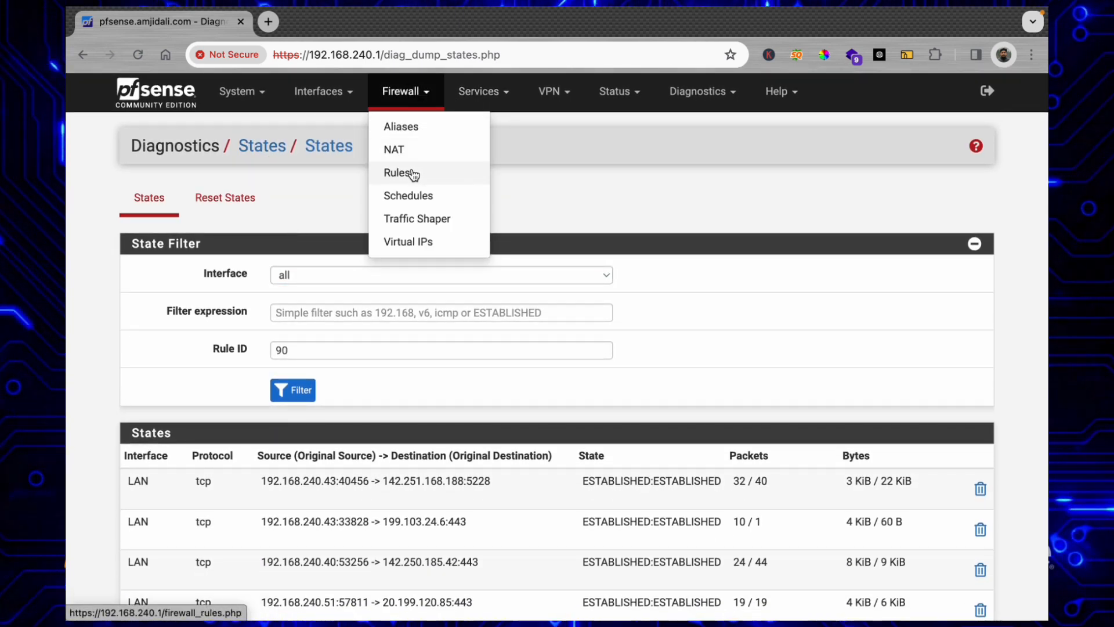
pyautogui.click(395, 173)
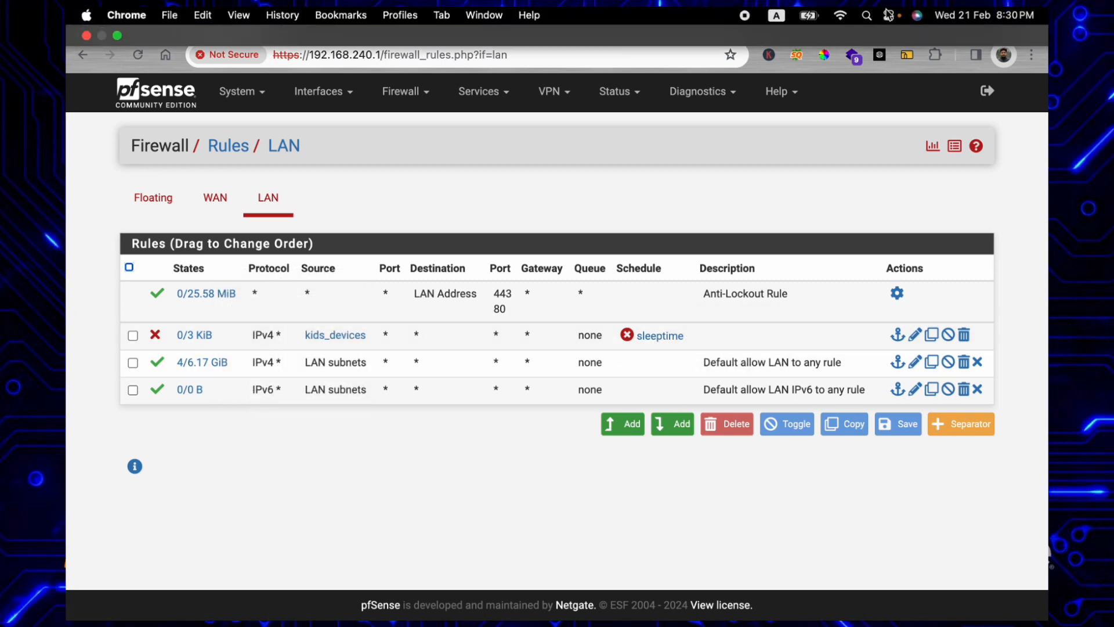
# Remove the 20:00–21:59 range from sleeptime, leaving 22:00–23:59 and 0:00–5:59
pyautogui.click(660, 336)
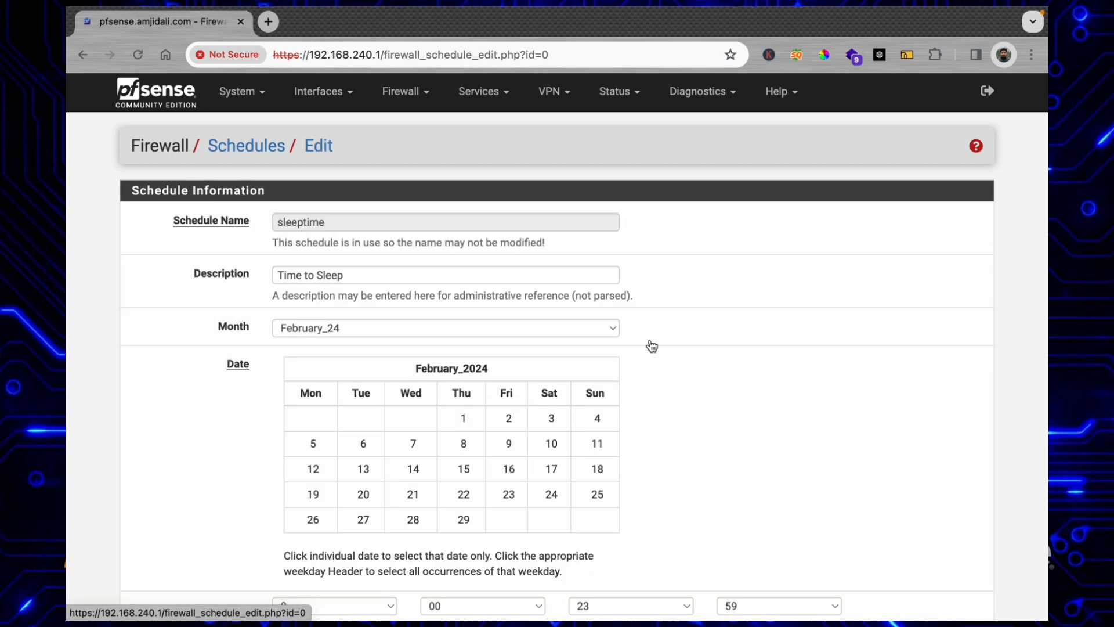
pyautogui.scroll(-3)
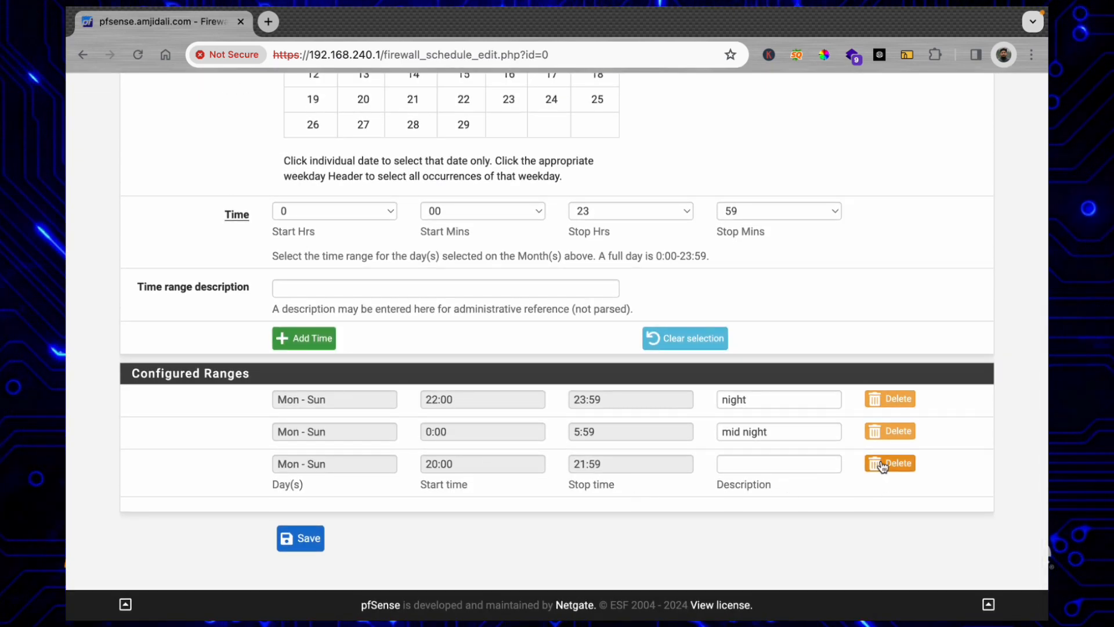
pyautogui.click(300, 539)
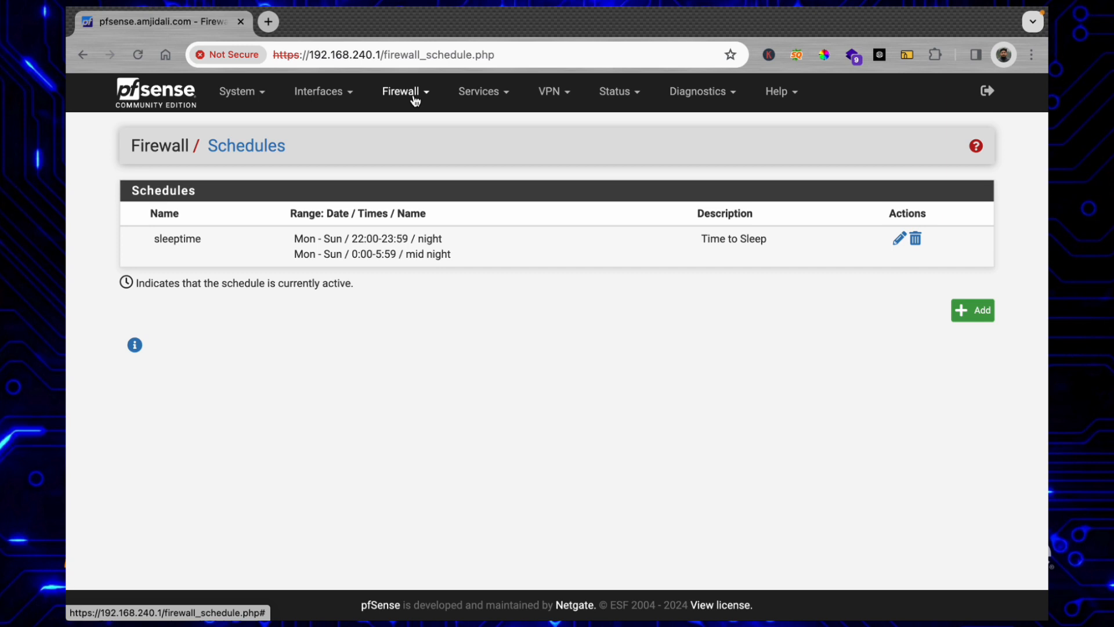
# Show the LAN rules list, where the kids_devices block rule's sleeptime schedule is inactive
pyautogui.click(402, 92)
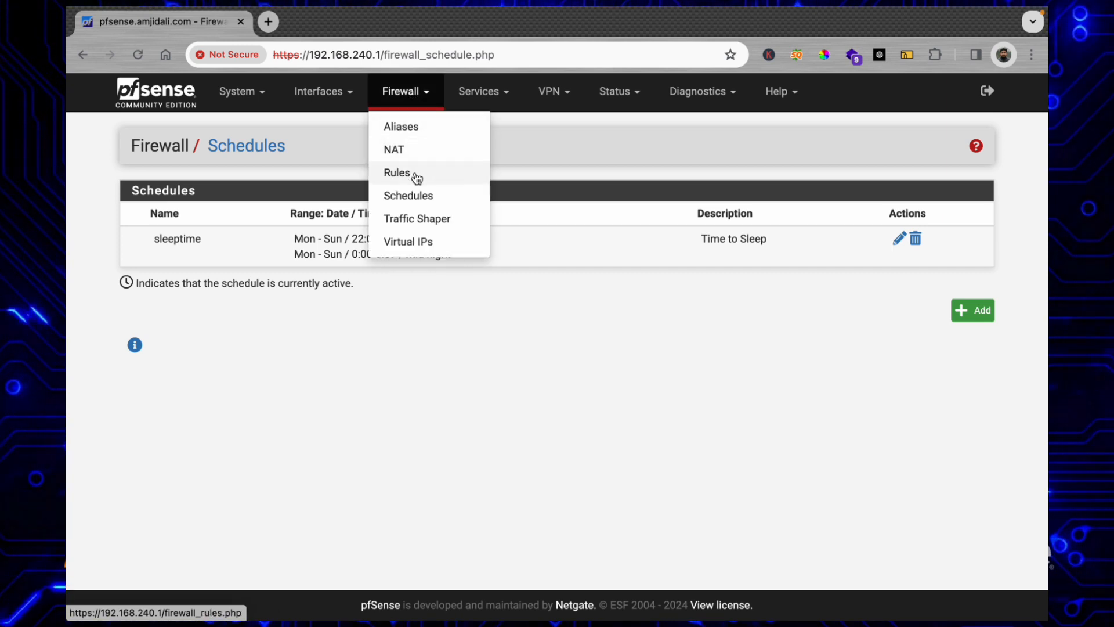
pyautogui.click(397, 171)
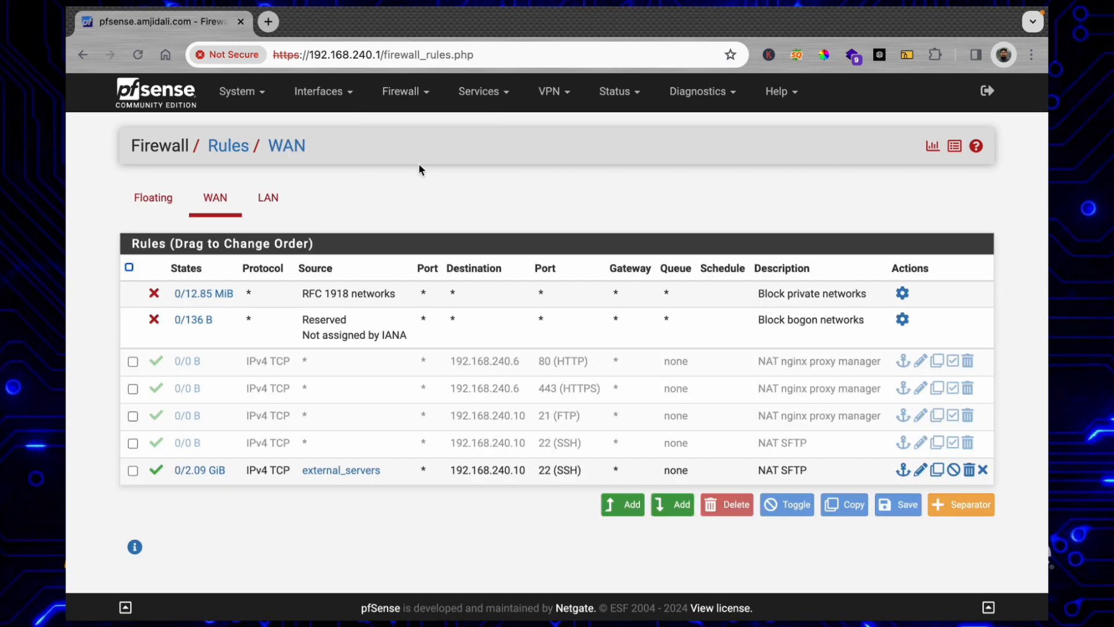
pyautogui.click(267, 197)
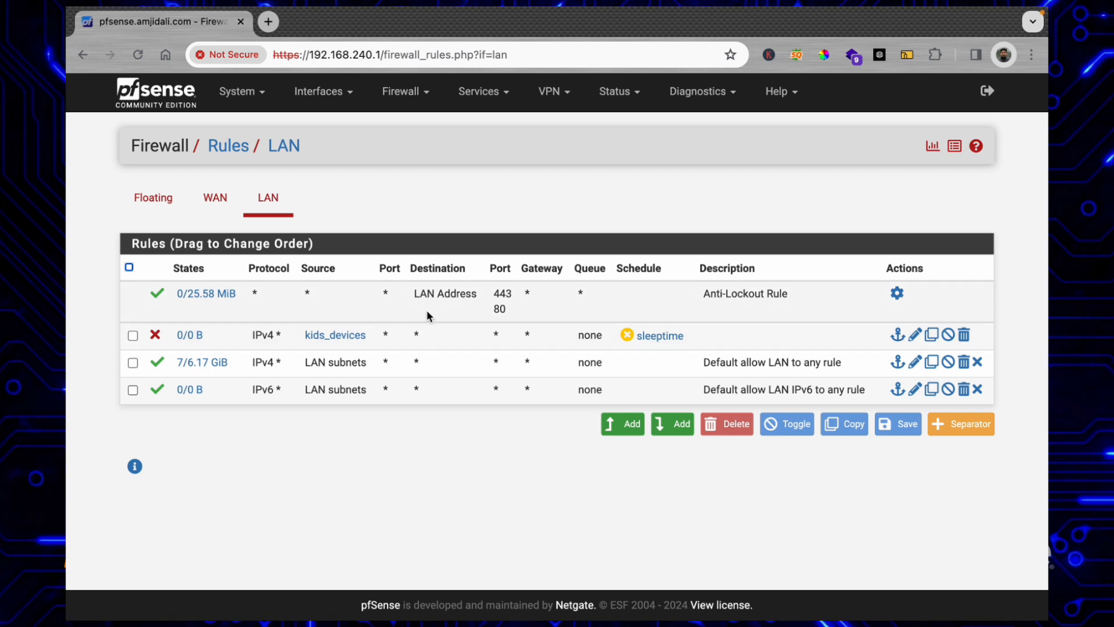
pyautogui.moveTo(628, 336)
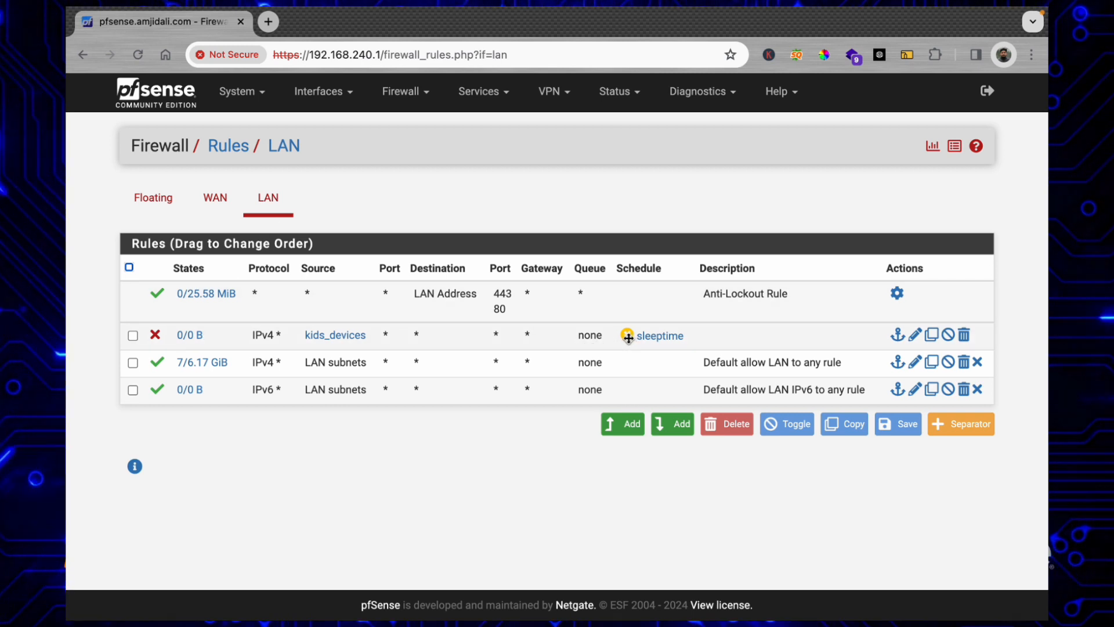
pyautogui.moveTo(627, 337)
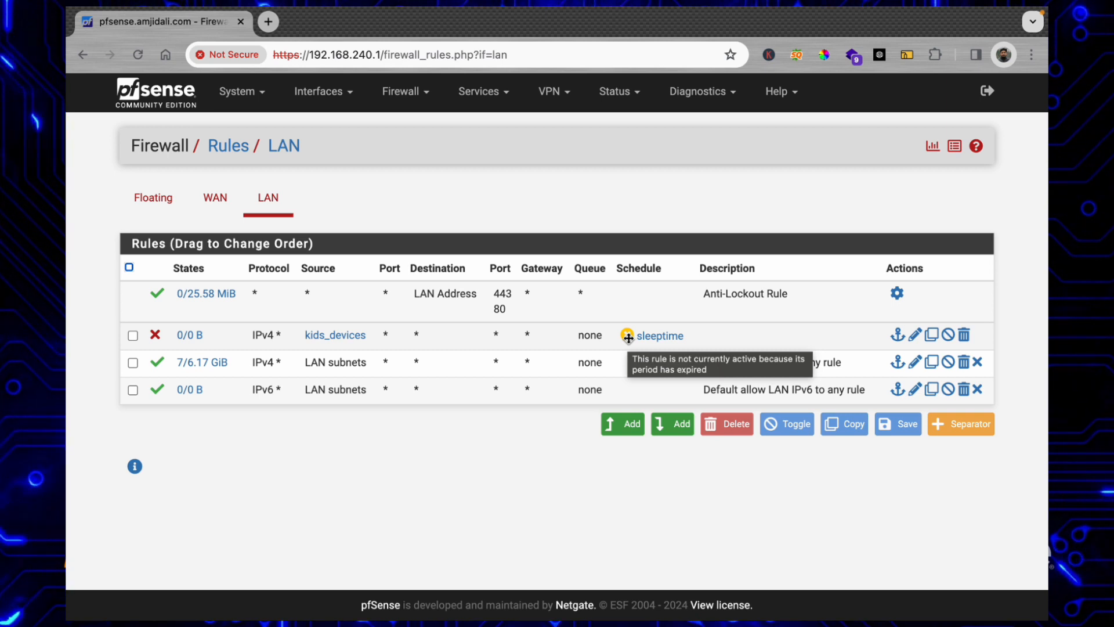
pyautogui.moveTo(321, 343)
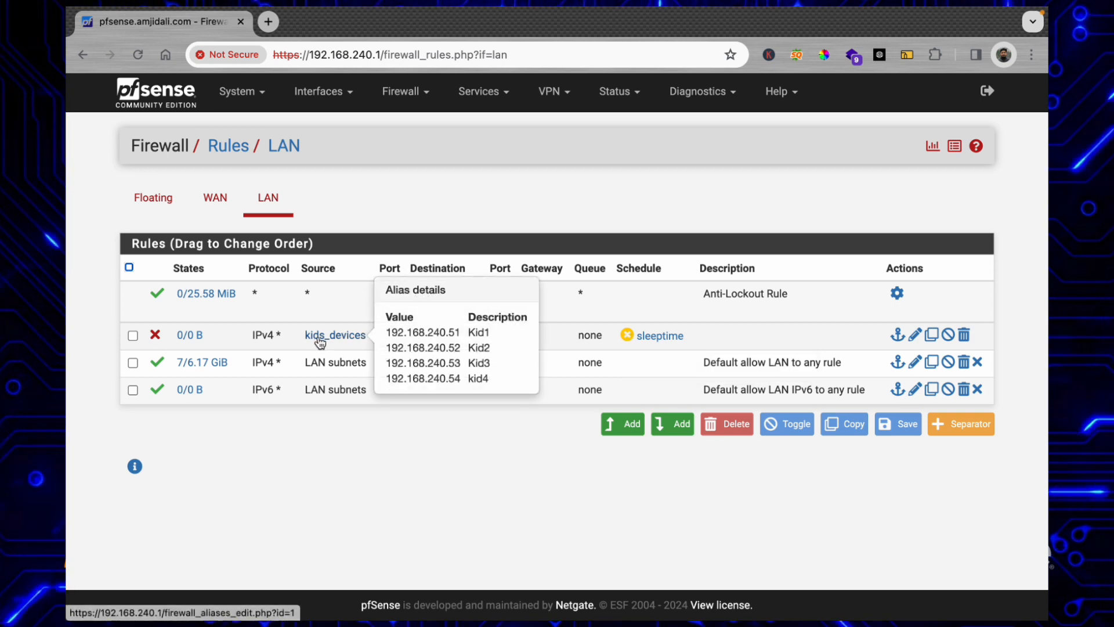
pyautogui.moveTo(673, 339)
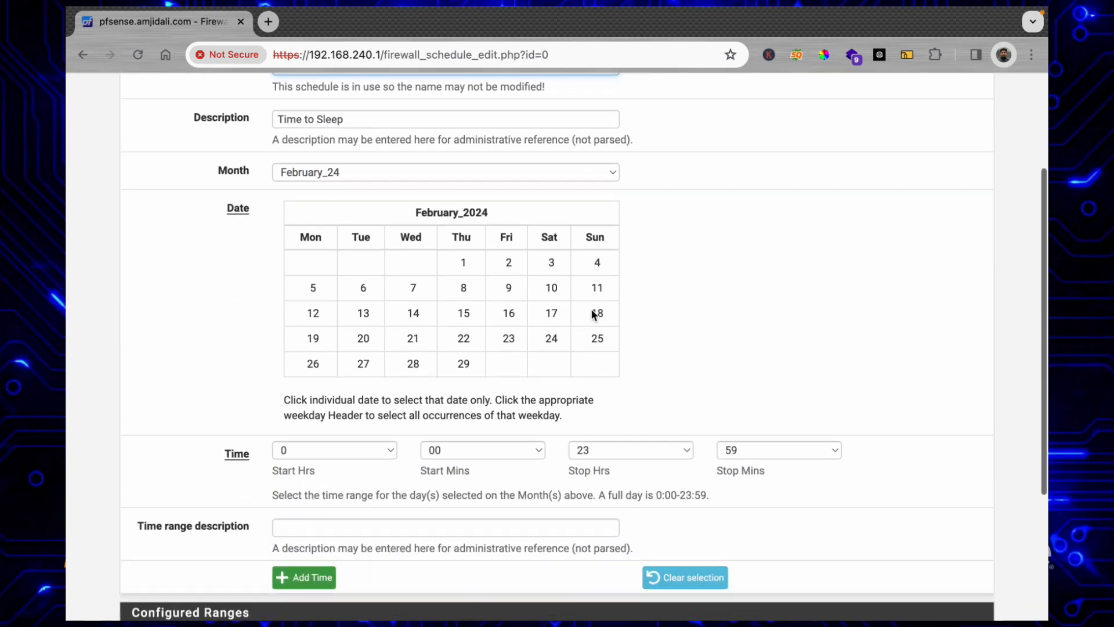
# Review the sleeptime schedule's Configured Ranges, now only night and mid night
pyautogui.scroll(-3)
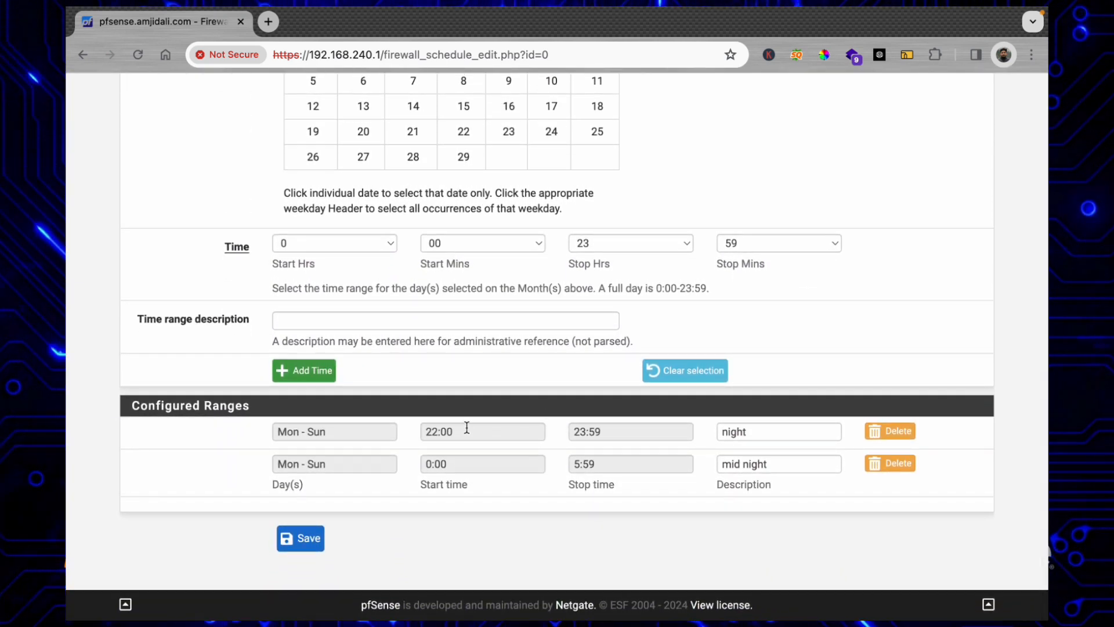
pyautogui.moveTo(522, 450)
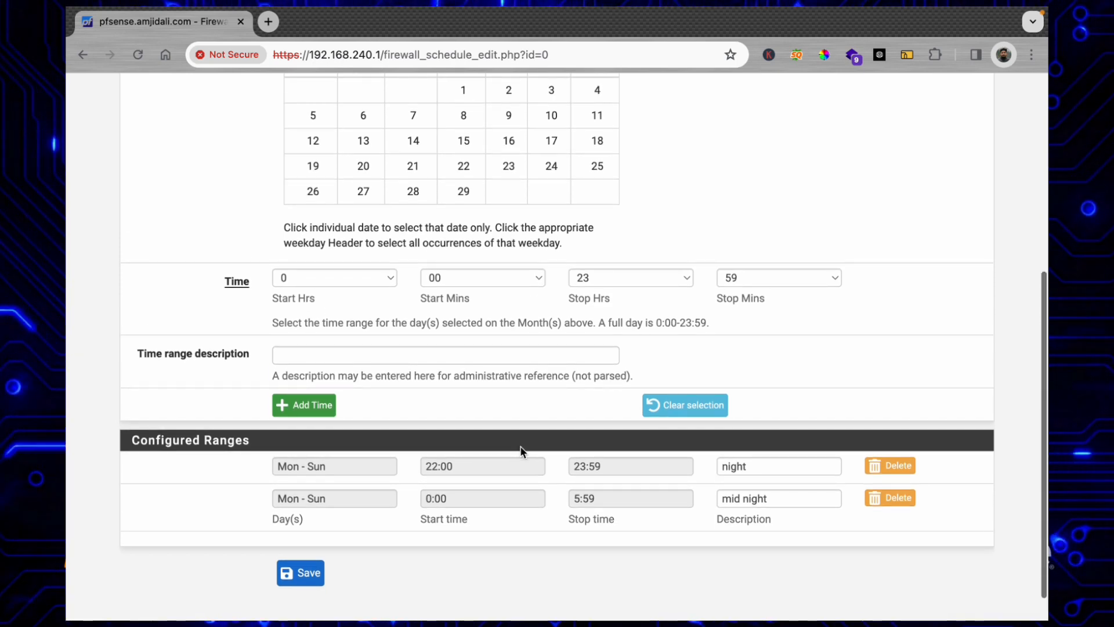
pyautogui.scroll(3)
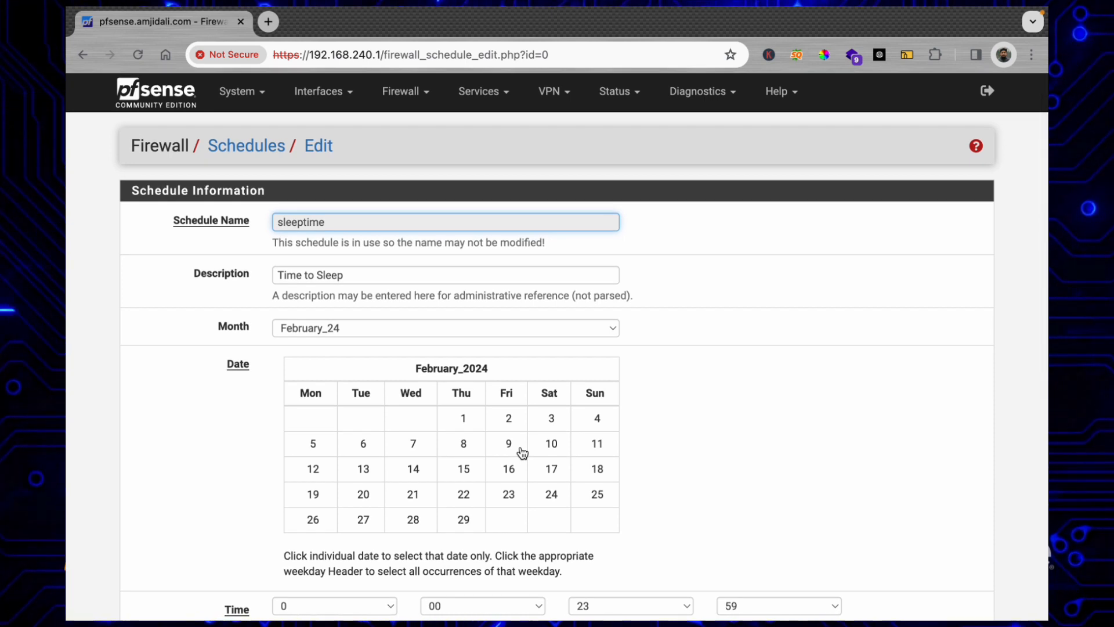
pyautogui.moveTo(507, 393)
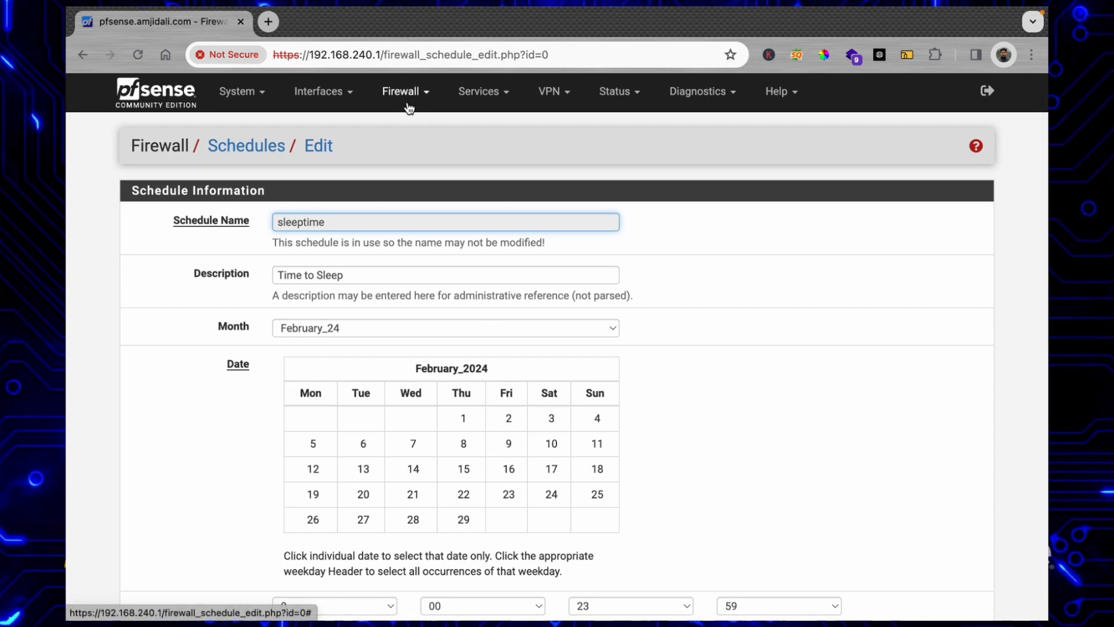
# Return to the LAN rules list showing the inactive kids_devices block rule
pyautogui.click(402, 91)
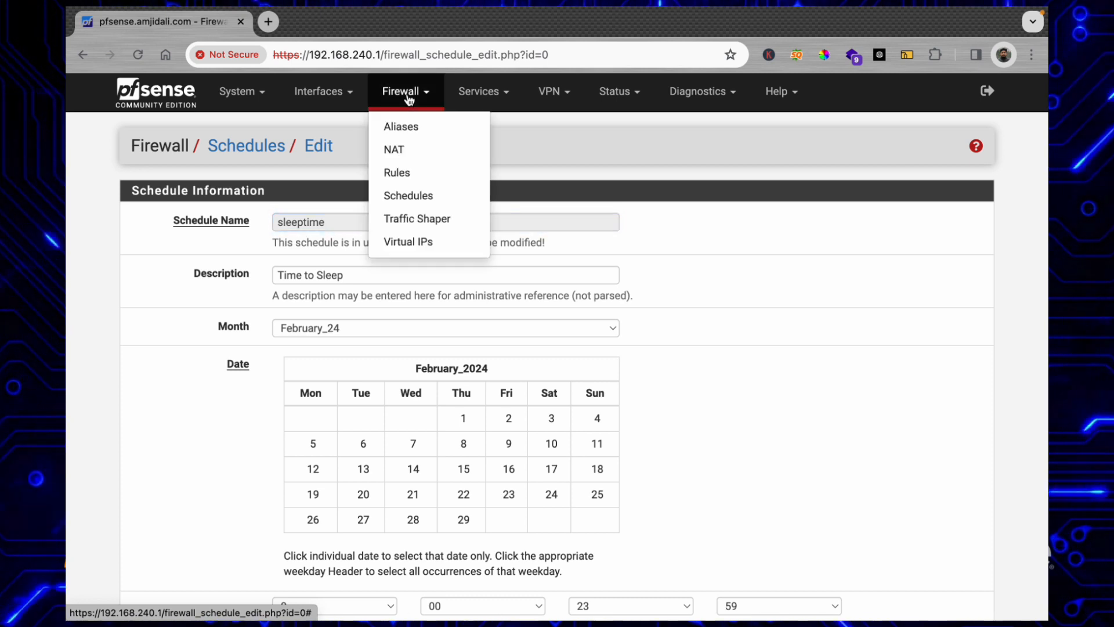
pyautogui.moveTo(402, 199)
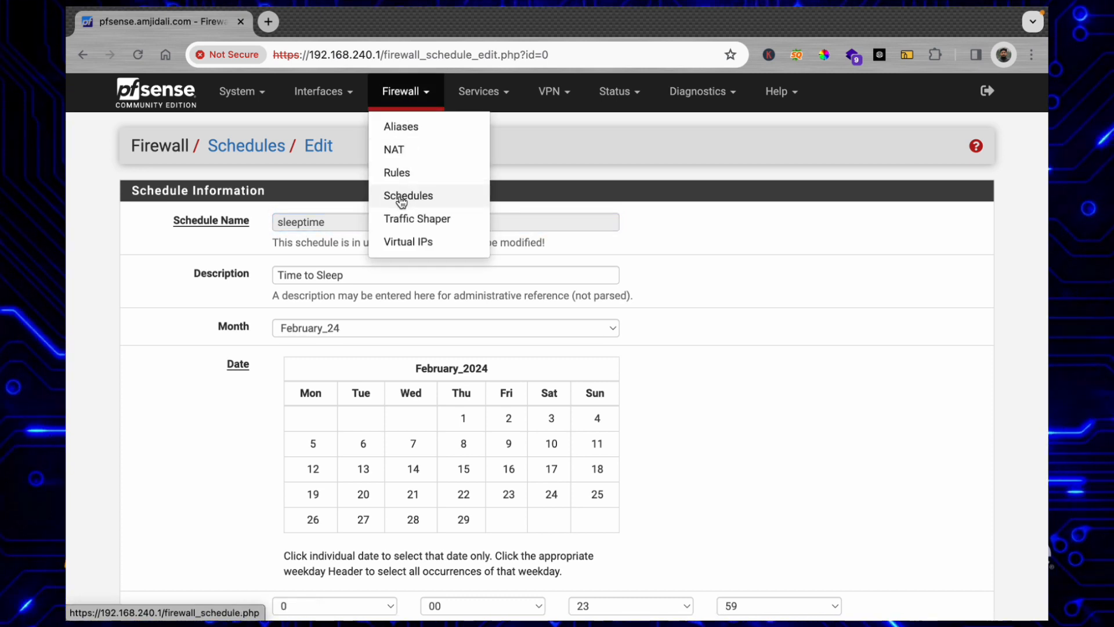
pyautogui.moveTo(417, 221)
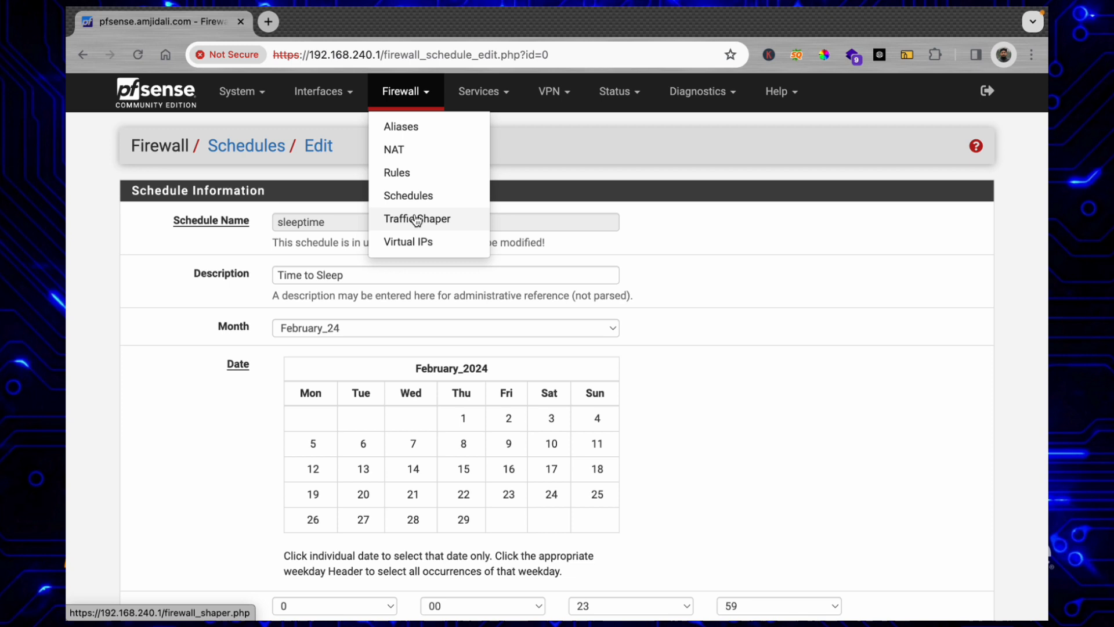
pyautogui.moveTo(412, 206)
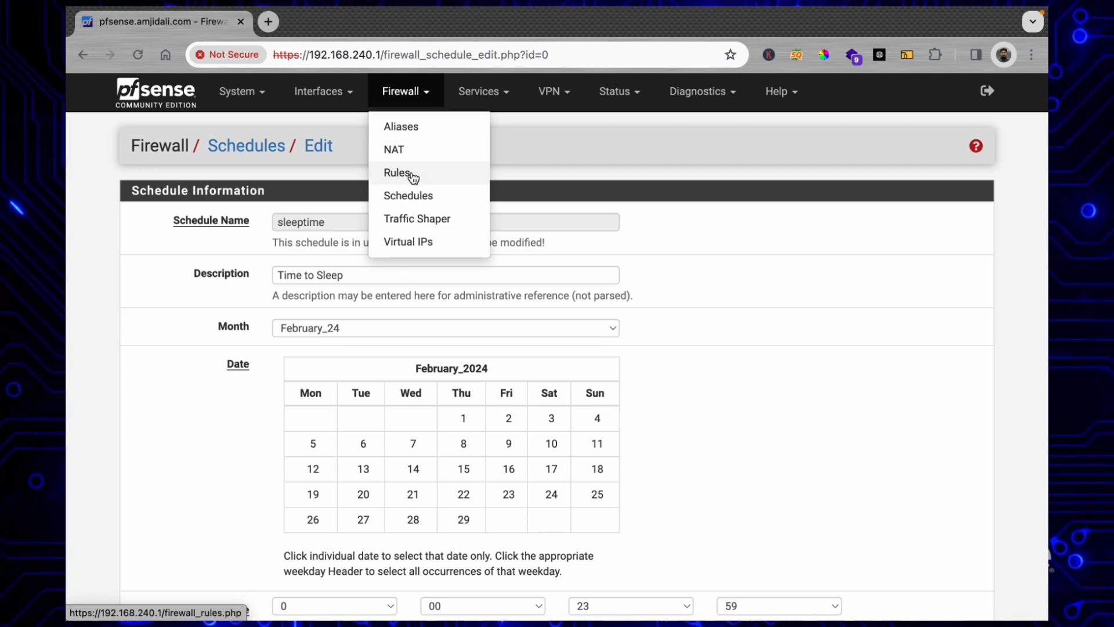
pyautogui.click(396, 173)
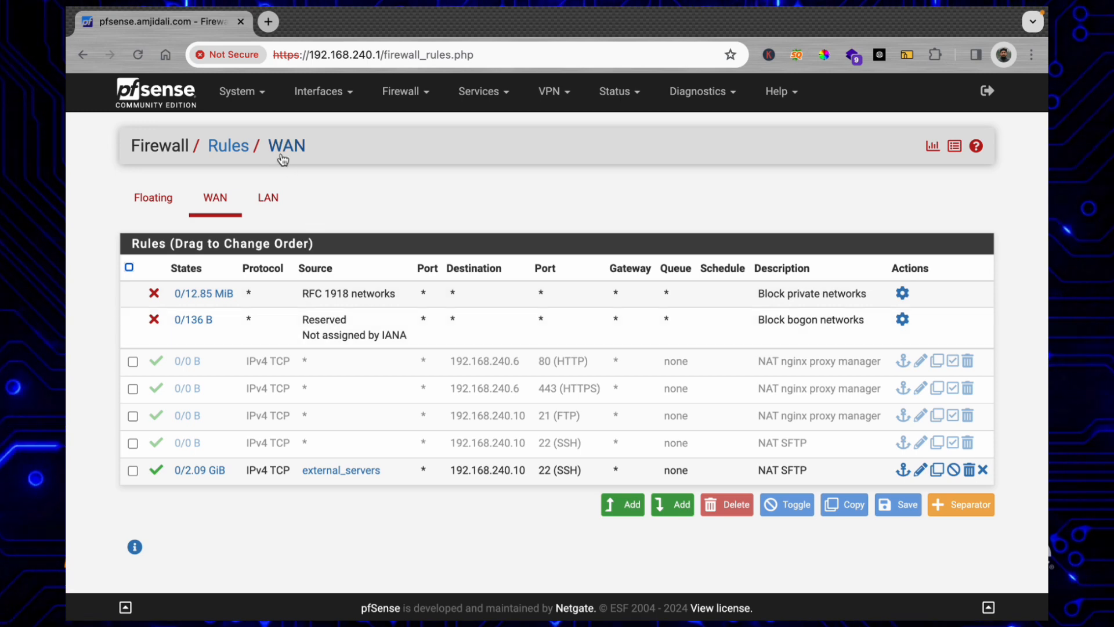
pyautogui.click(268, 197)
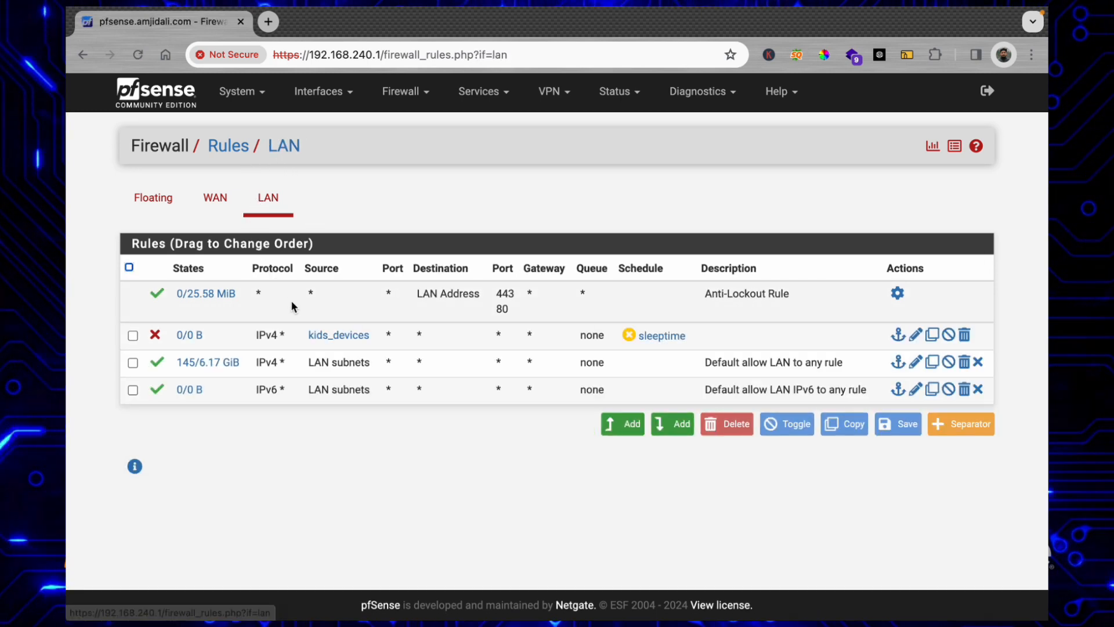
pyautogui.moveTo(335, 341)
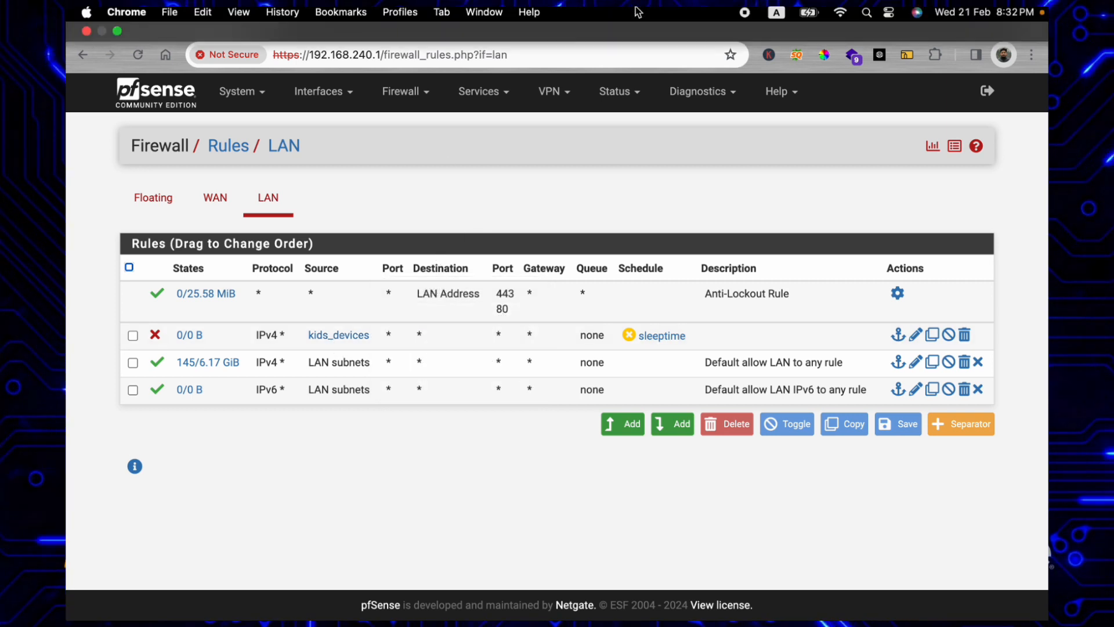
pyautogui.moveTo(347, 339)
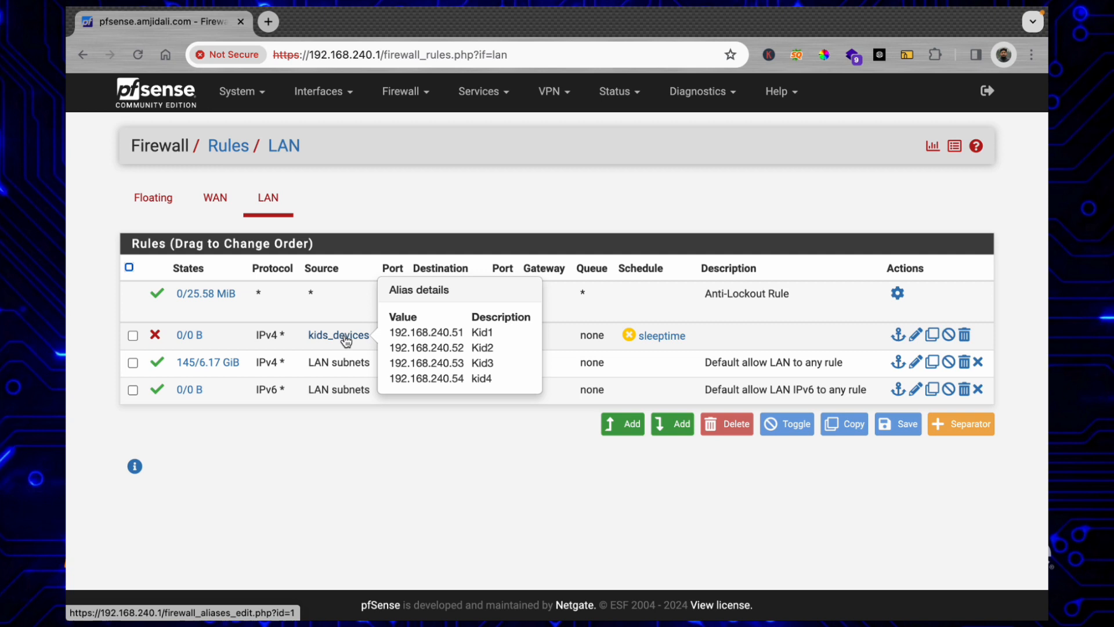